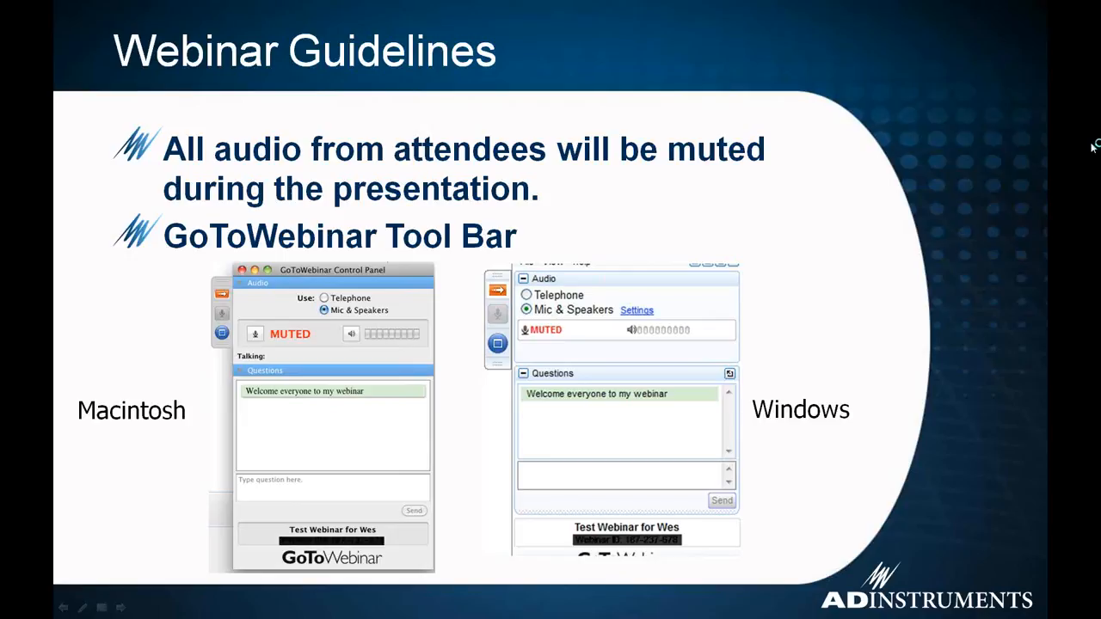
mouse_move(1023, 222)
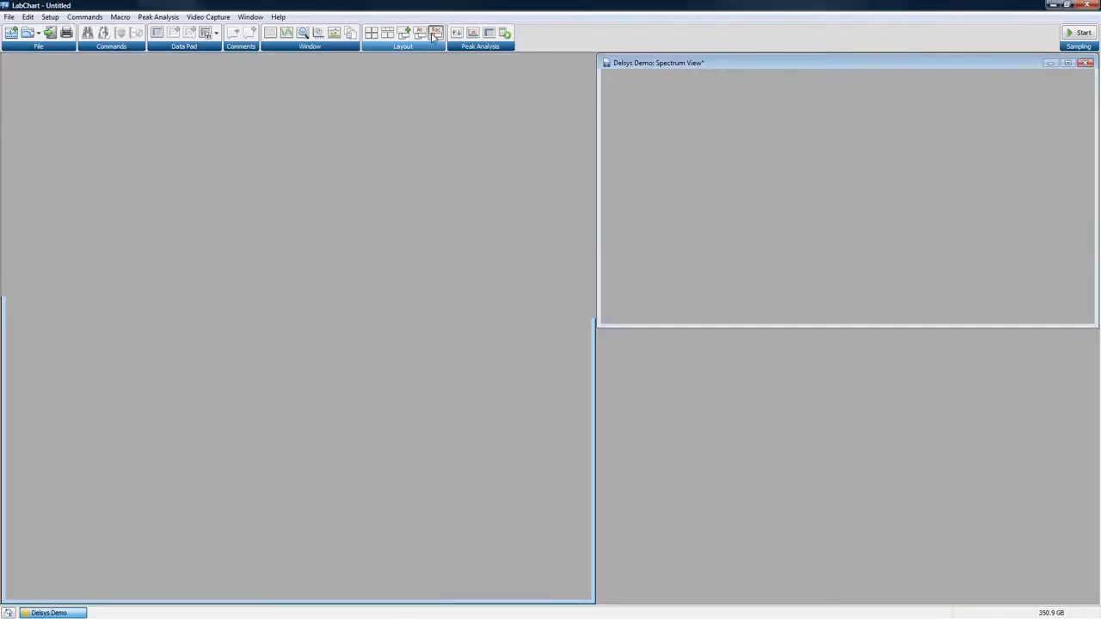
Step: Arrange the Chart, Spectrum and Live Preview windows, then start and stop a brief test recording
click(435, 33)
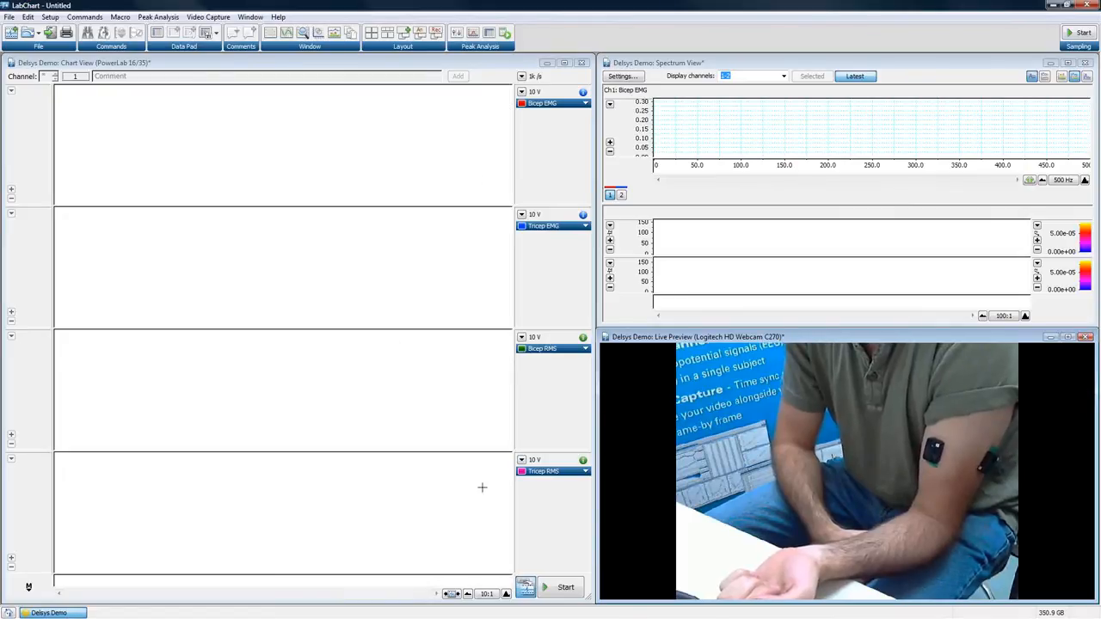
mouse_move(564, 589)
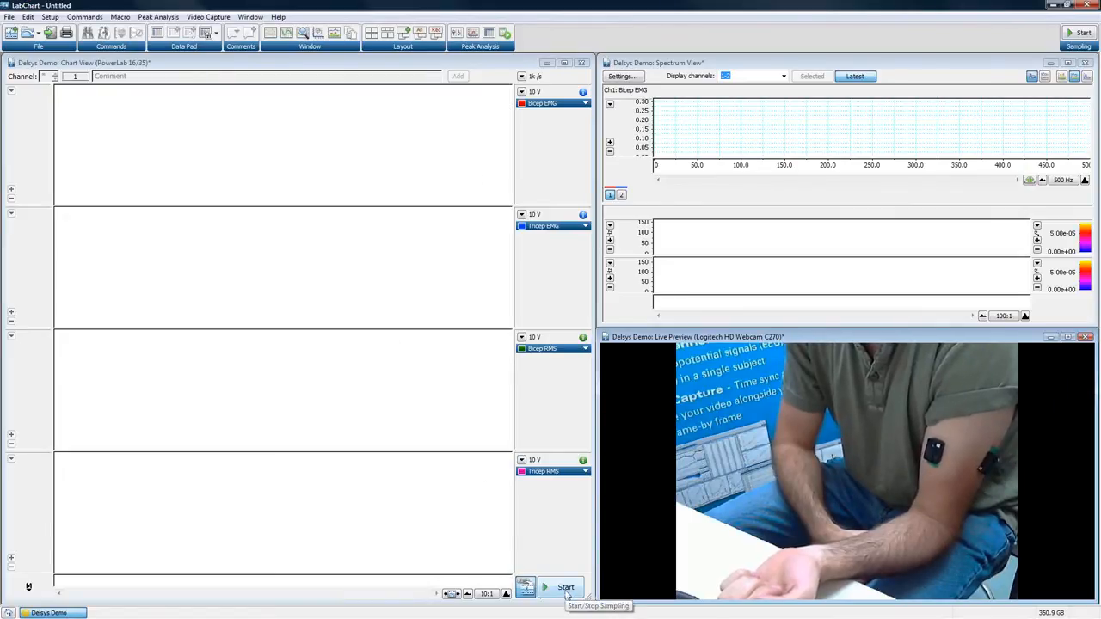
click(565, 588)
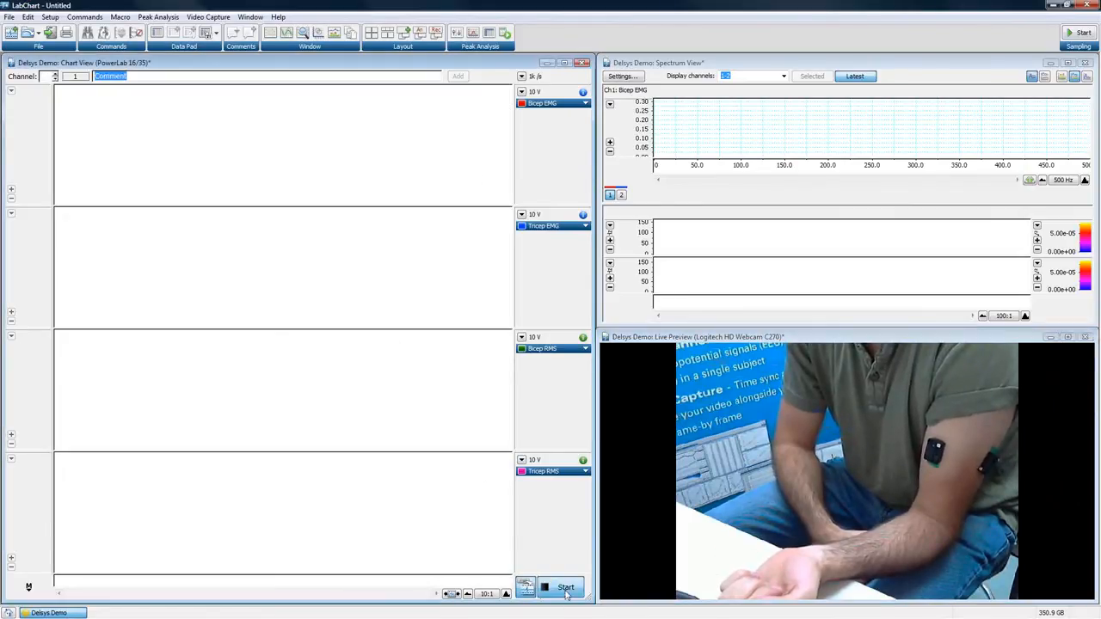
click(566, 588)
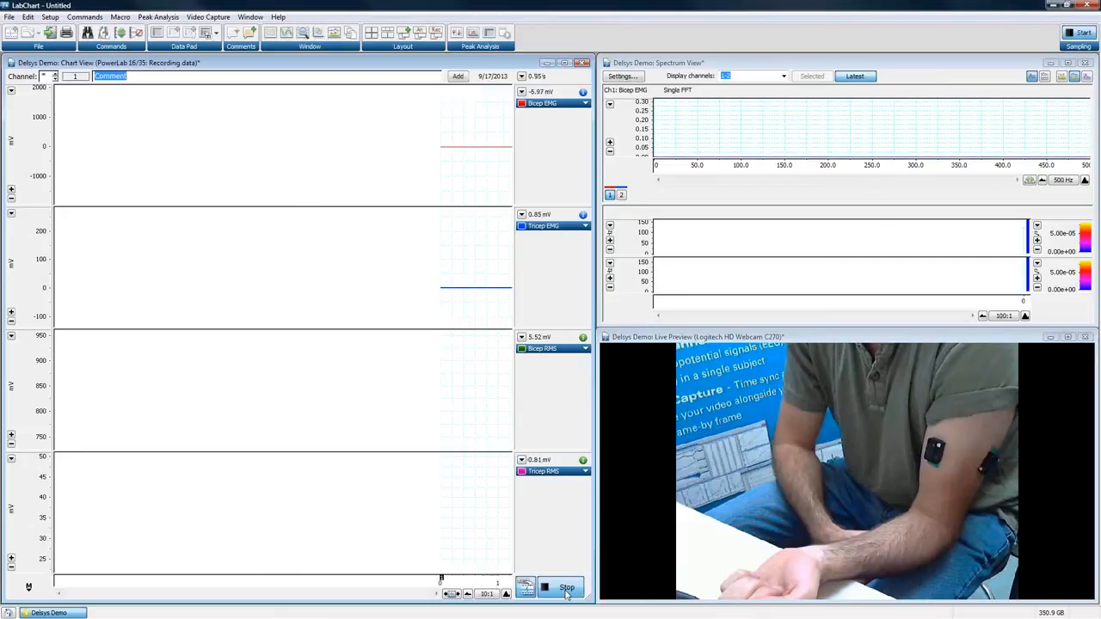
click(566, 589)
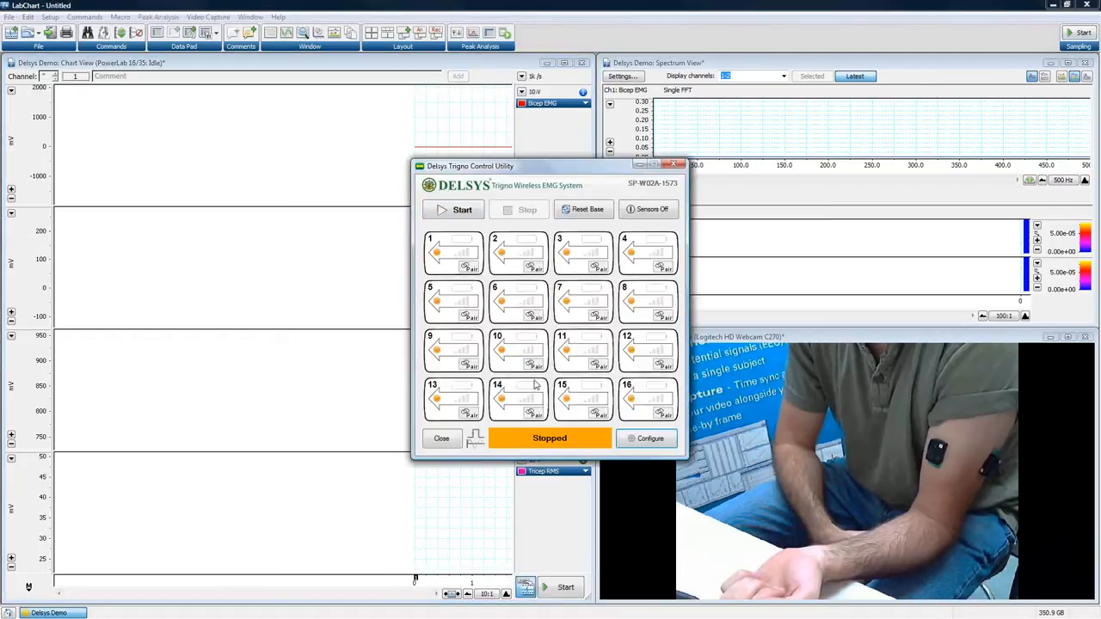
mouse_move(584, 265)
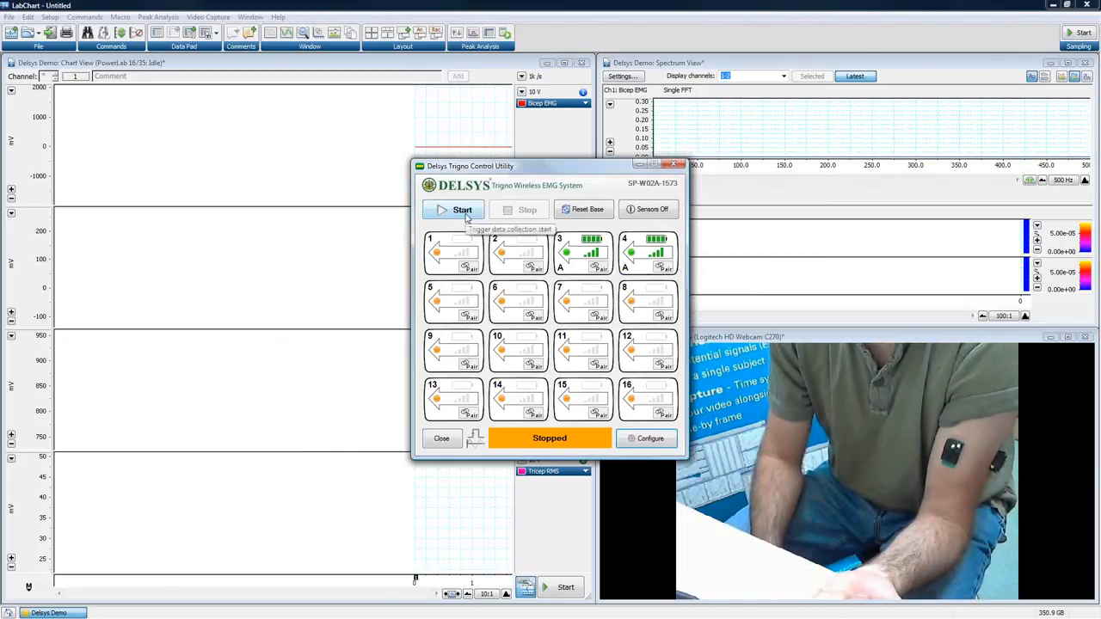
Step: Start Trigno wireless collection and begin sampling the EMG channels in LabChart
click(461, 210)
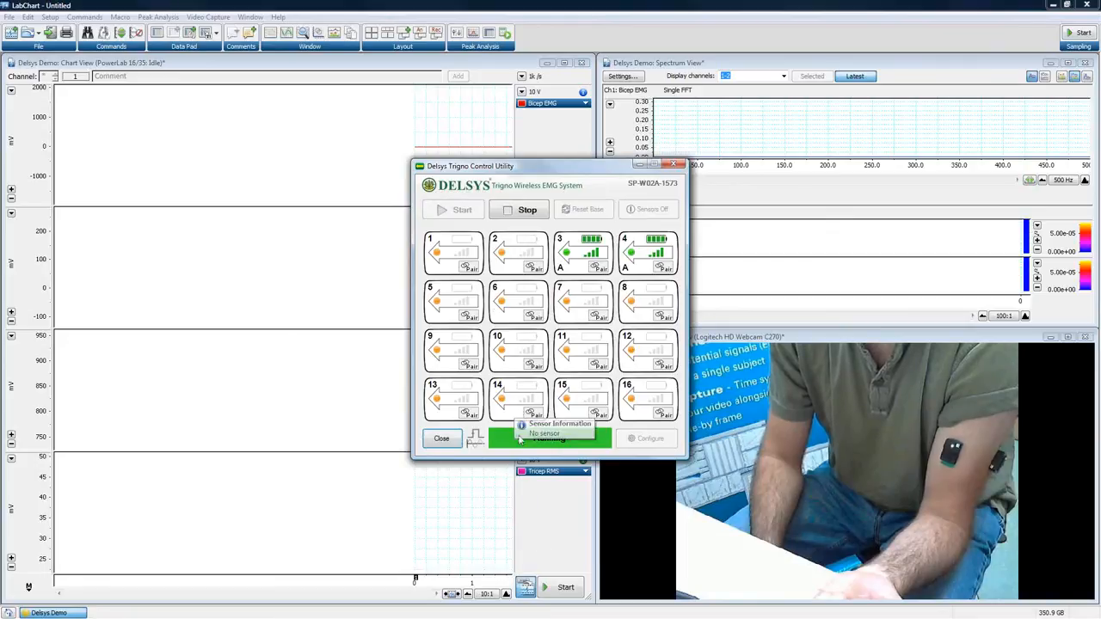
click(440, 439)
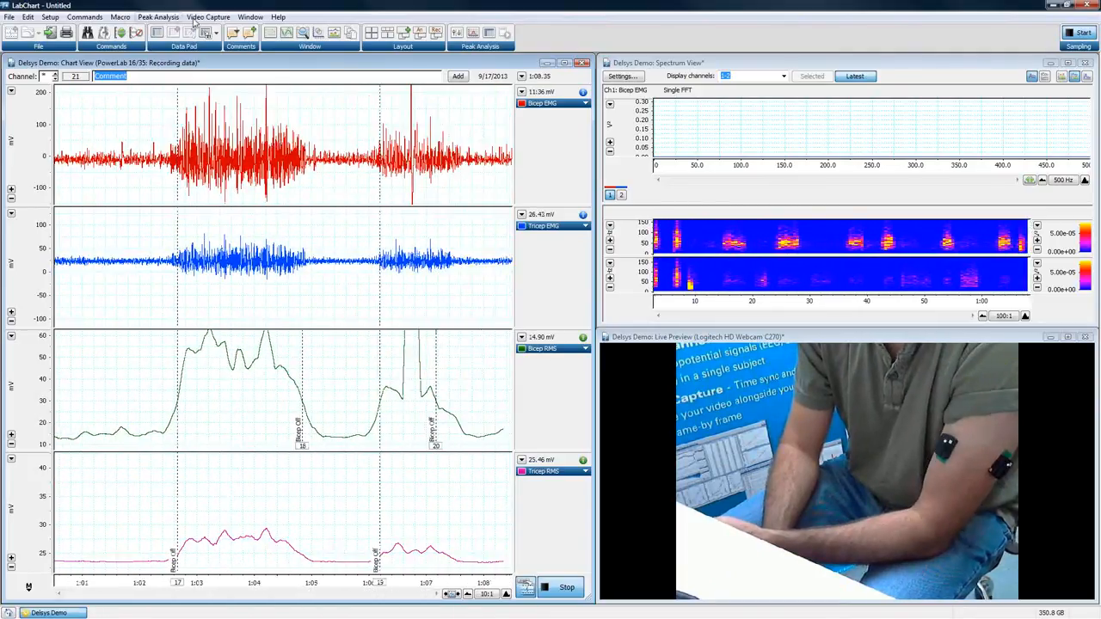
Step: Add a comment at each bicep and tricep contraction while sampling continues
click(585, 103)
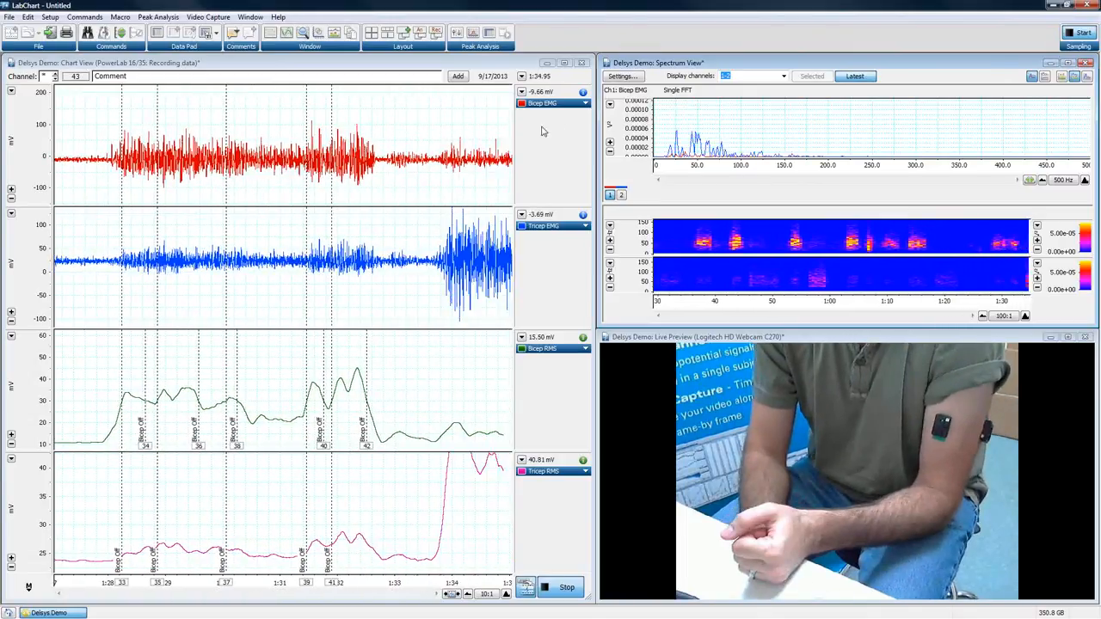
click(585, 104)
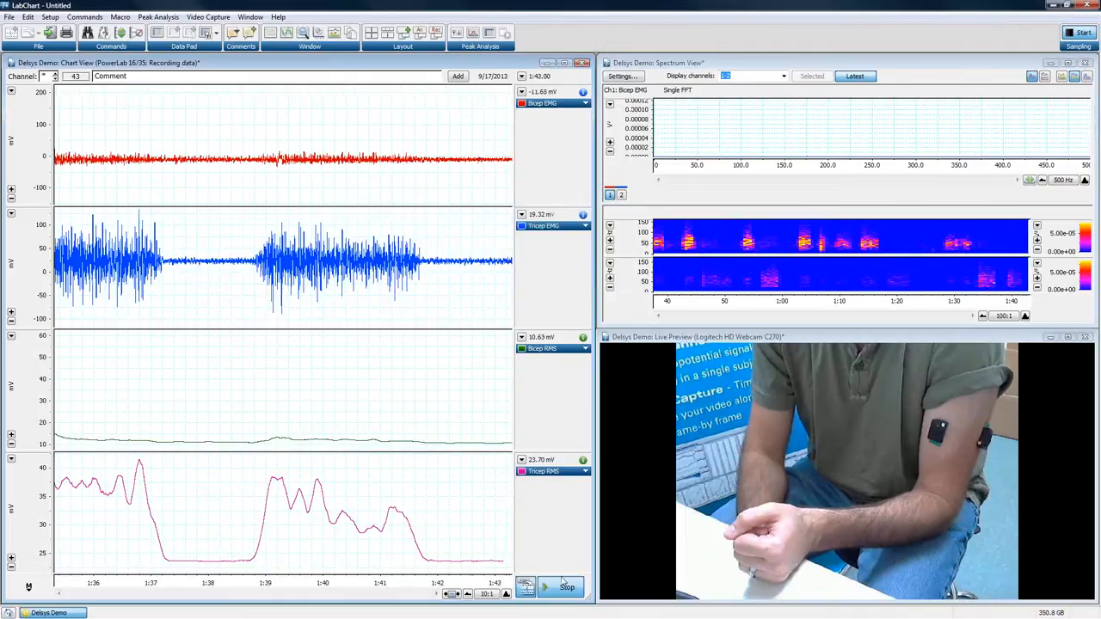
Step: Apply a 2-point millivolt units conversion to the Bicep EMG channel
click(585, 103)
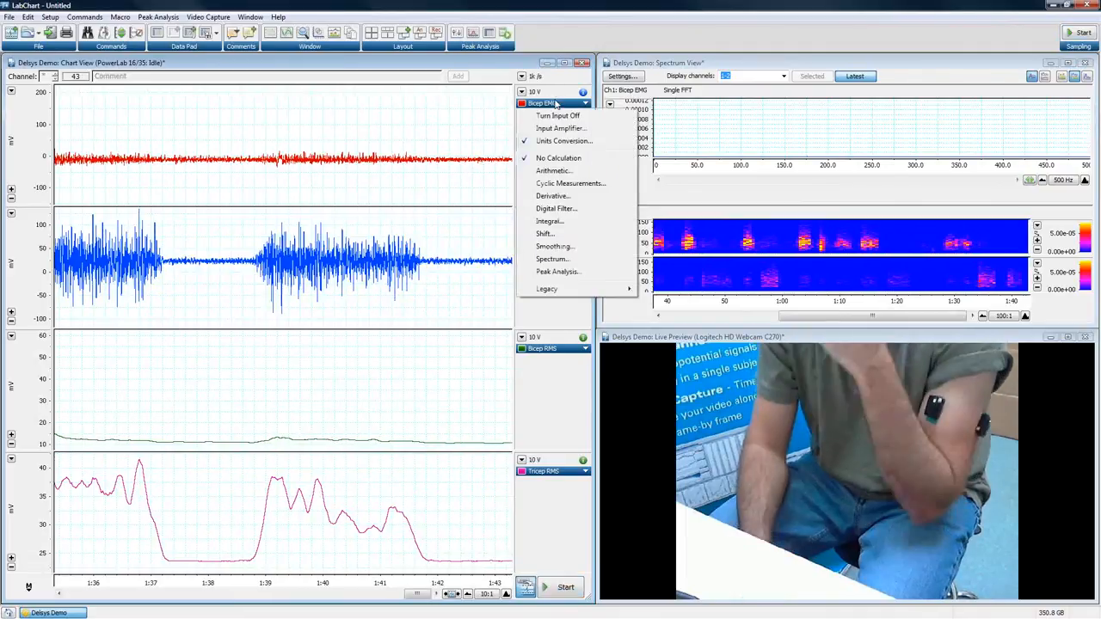
click(565, 141)
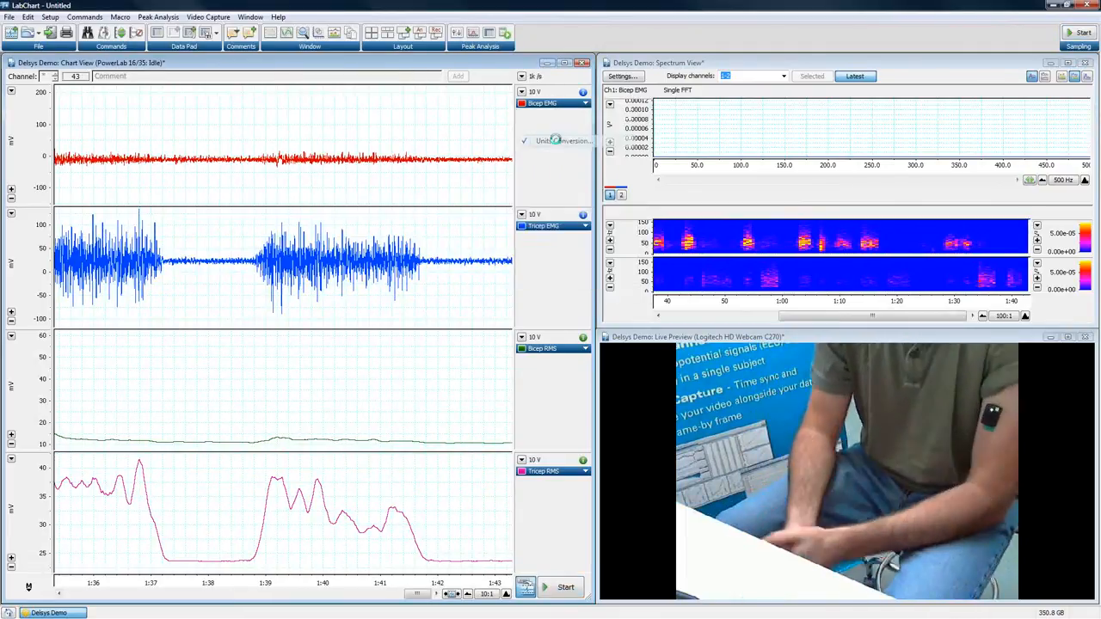
click(565, 141)
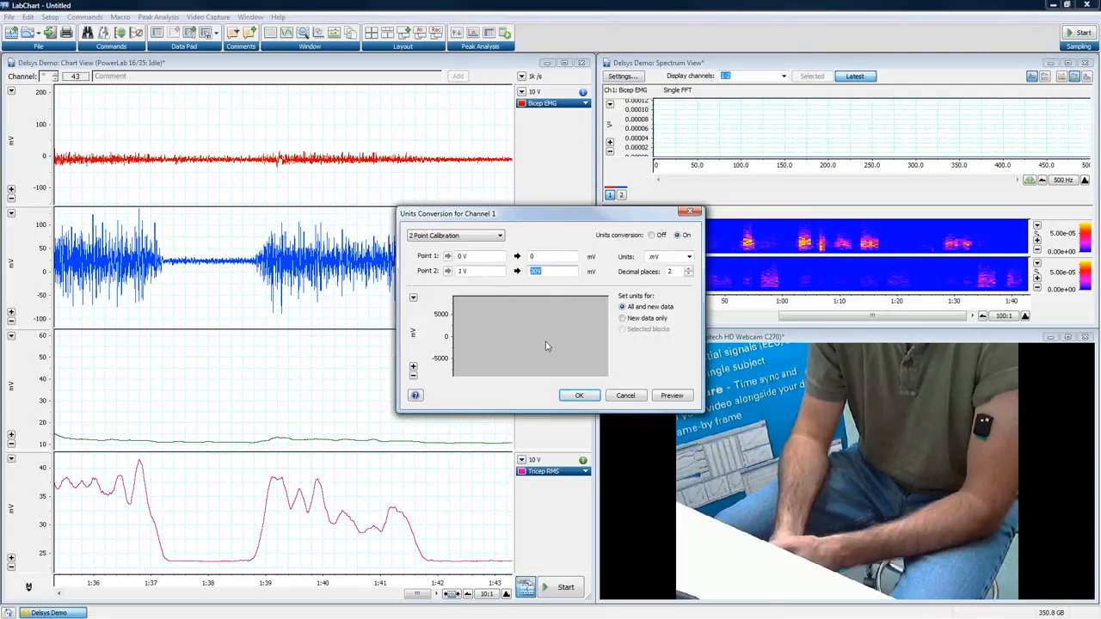
click(578, 394)
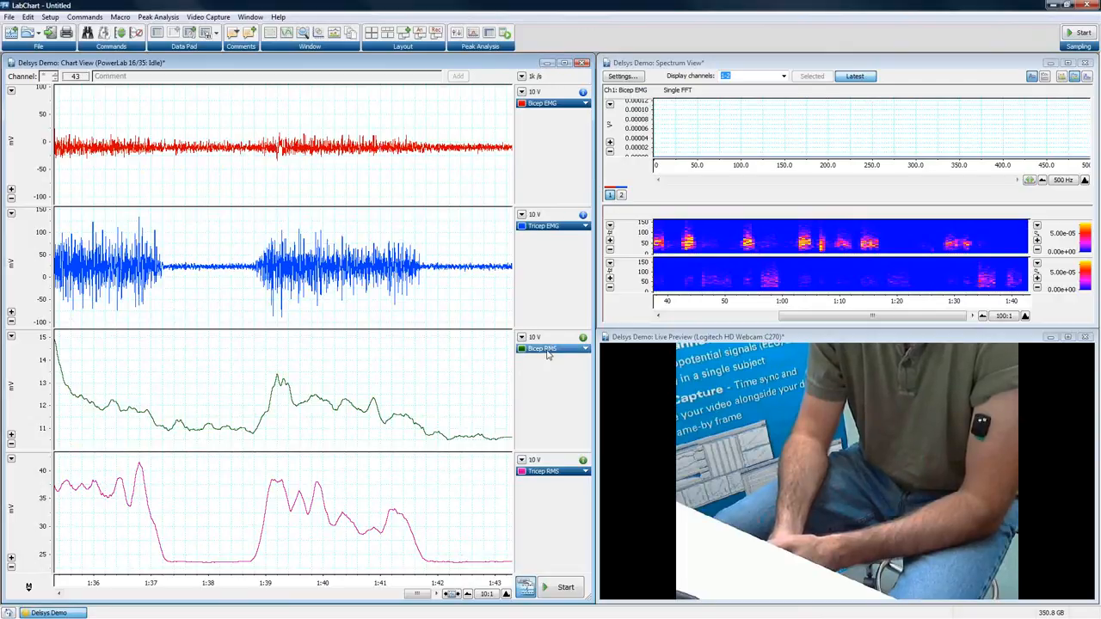
click(585, 348)
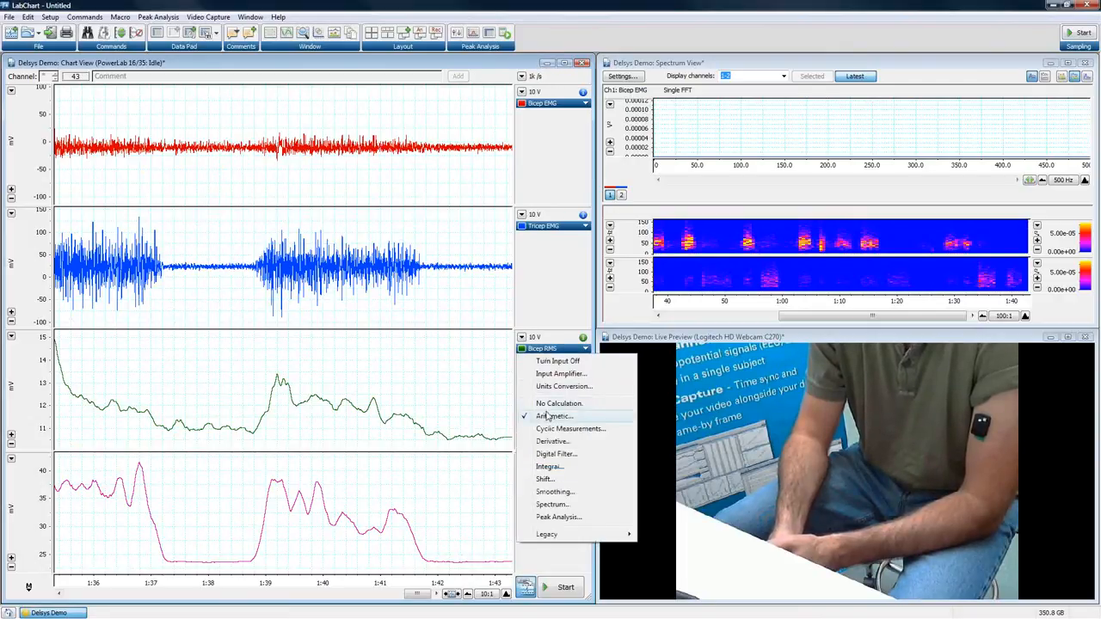
mouse_move(492, 410)
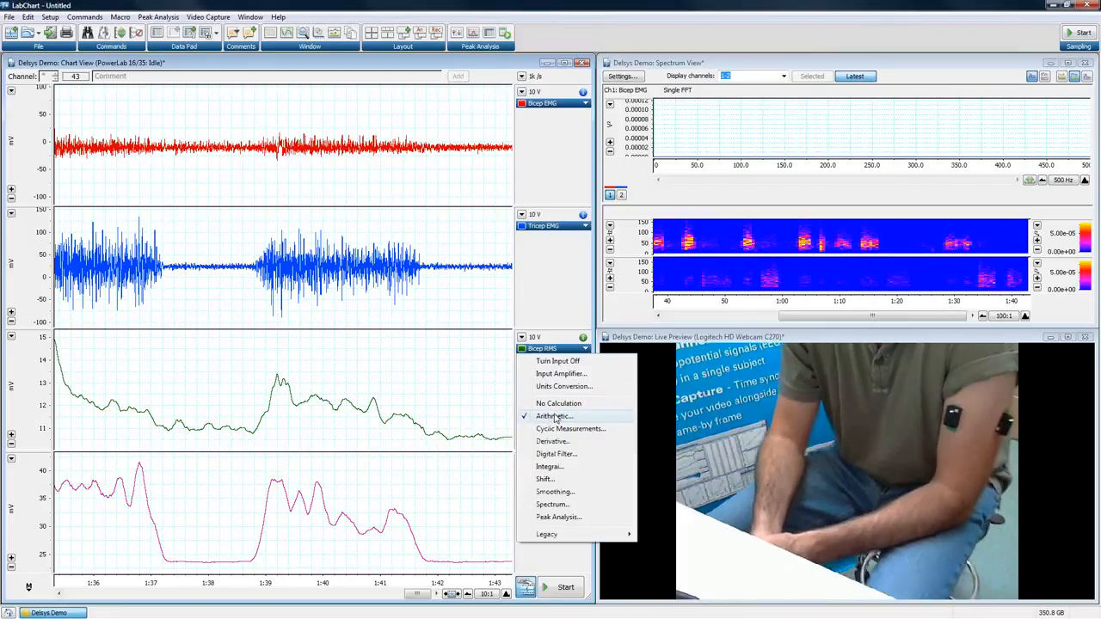
click(554, 416)
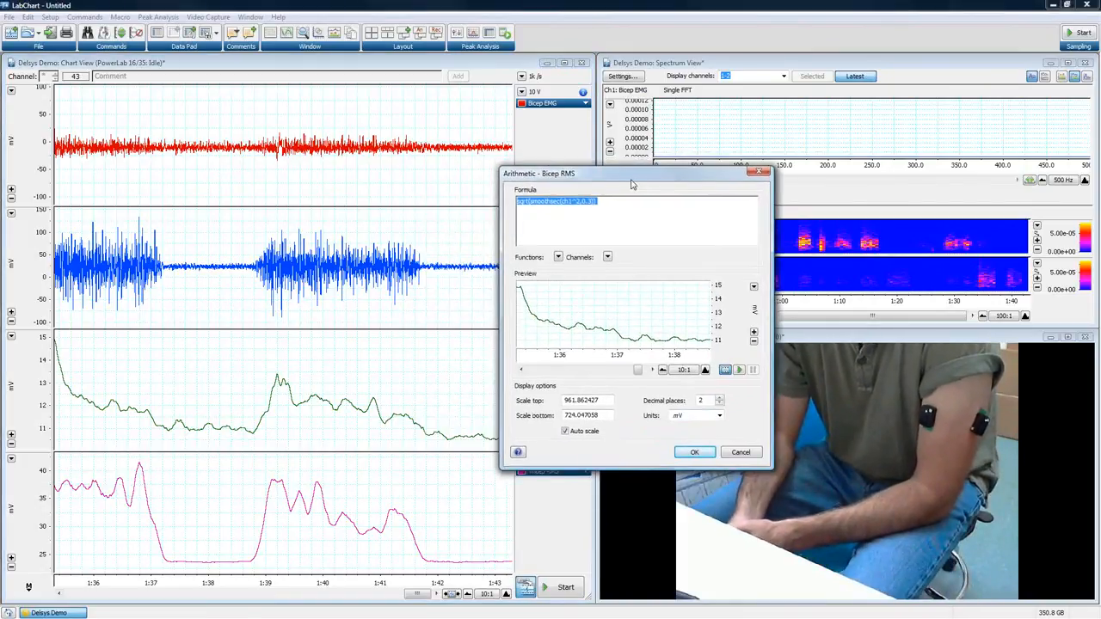
drag(634, 172, 616, 191)
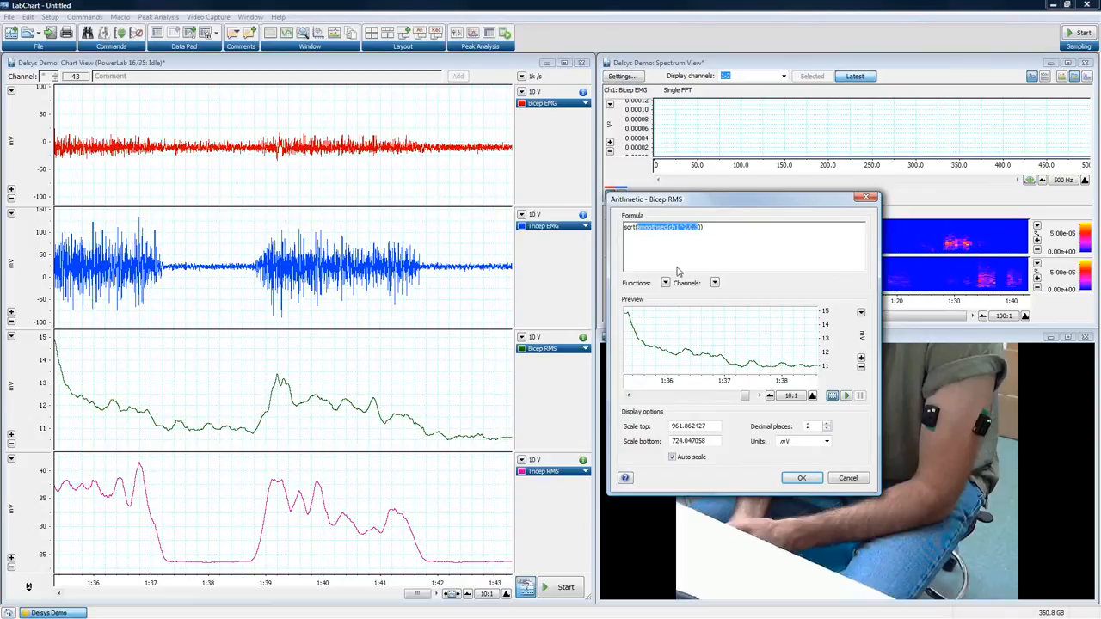
mouse_move(661, 256)
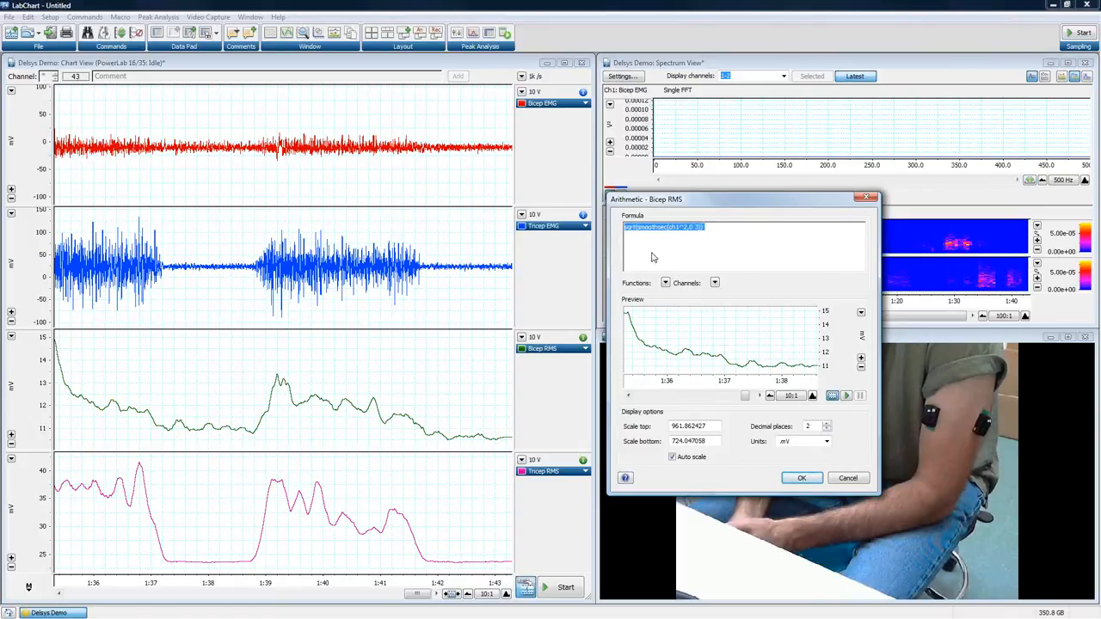
mouse_move(675, 267)
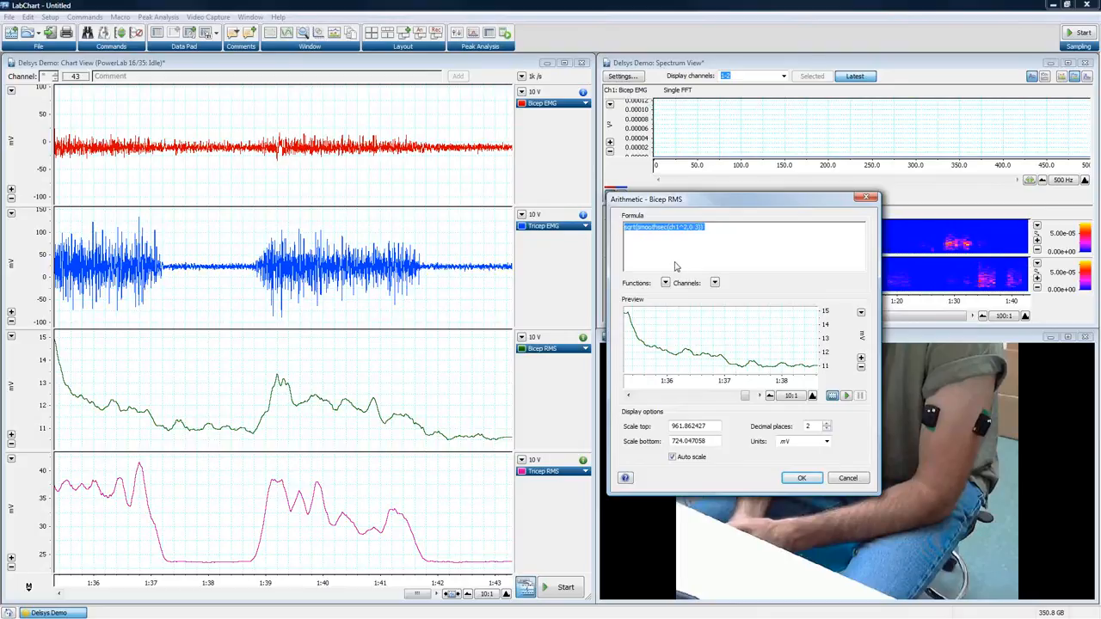
click(709, 227)
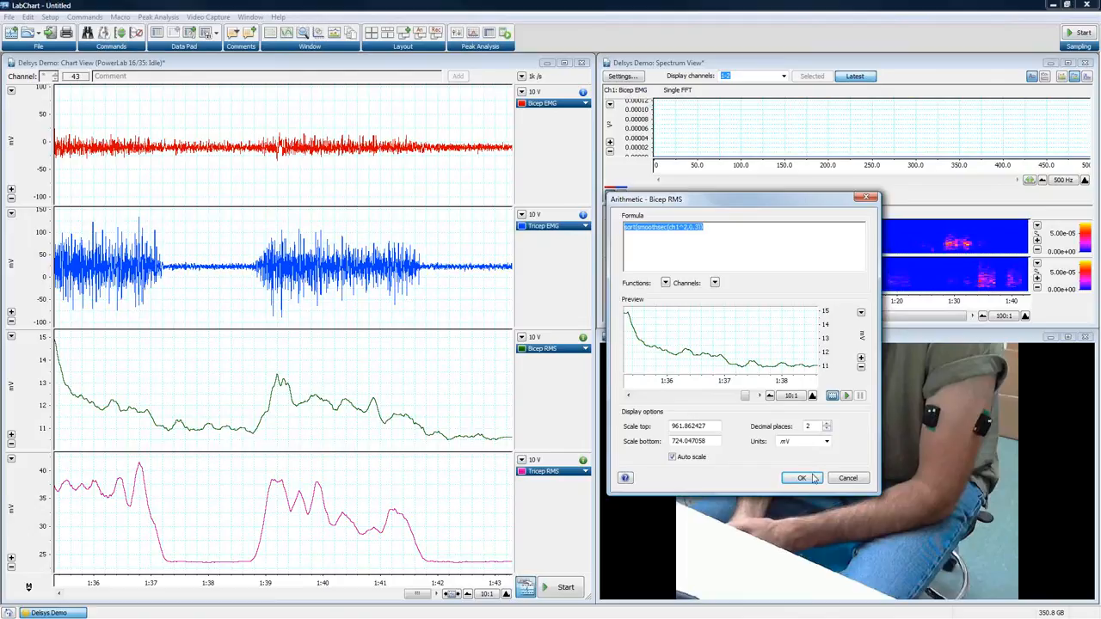
click(801, 478)
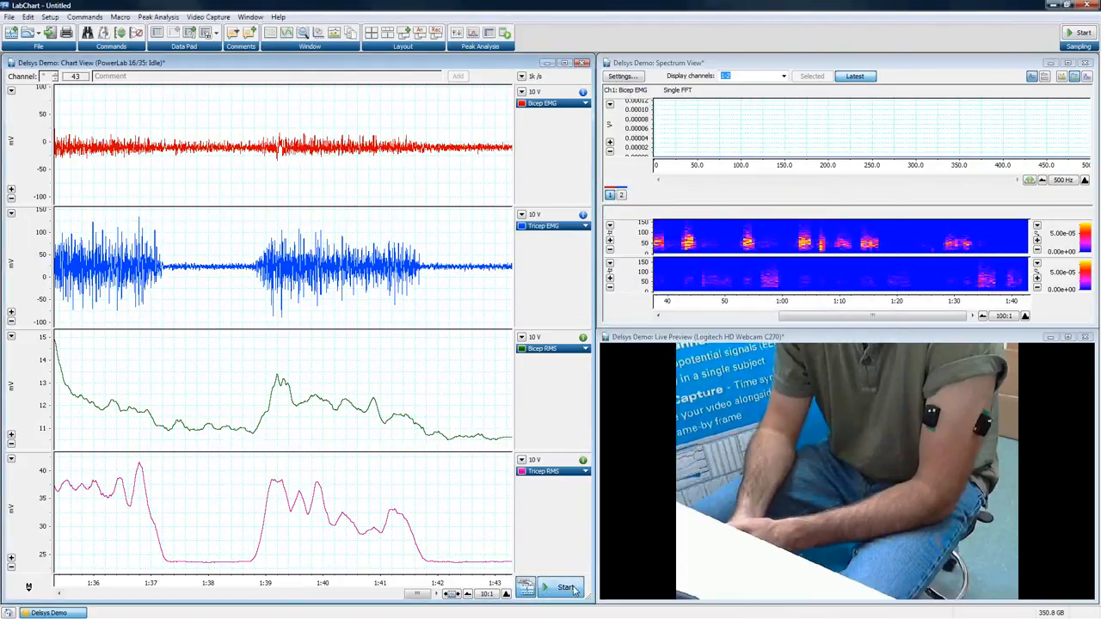
Step: Start sampling to capture new bicep and tricep EMG bursts
click(564, 588)
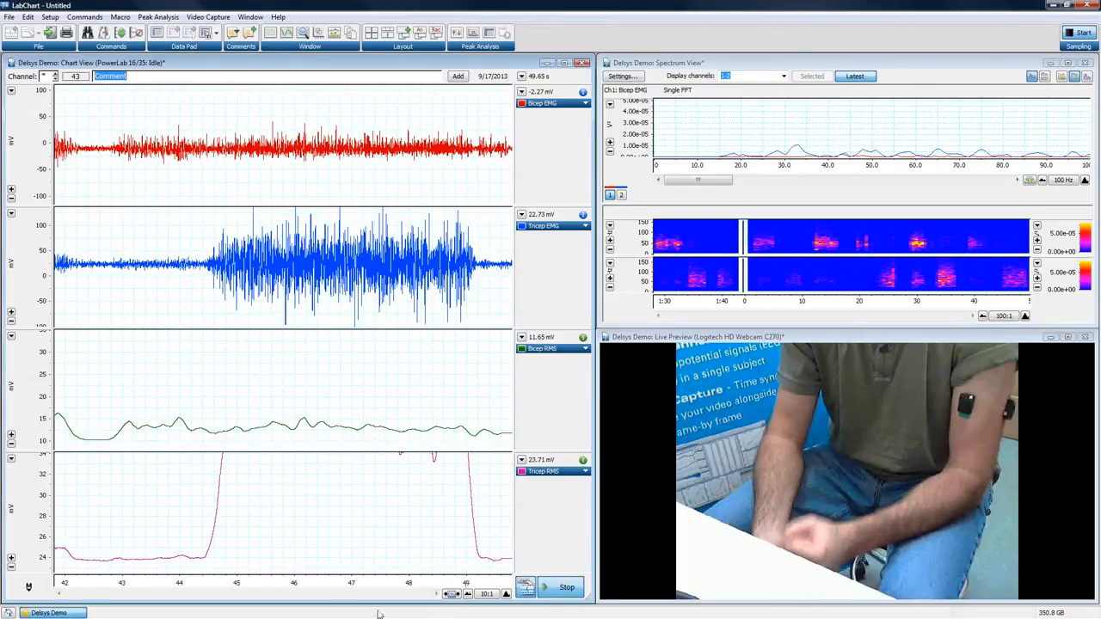
Step: Stop the recording so a bicep EMG burst can be selected for the Spectrum view
click(568, 587)
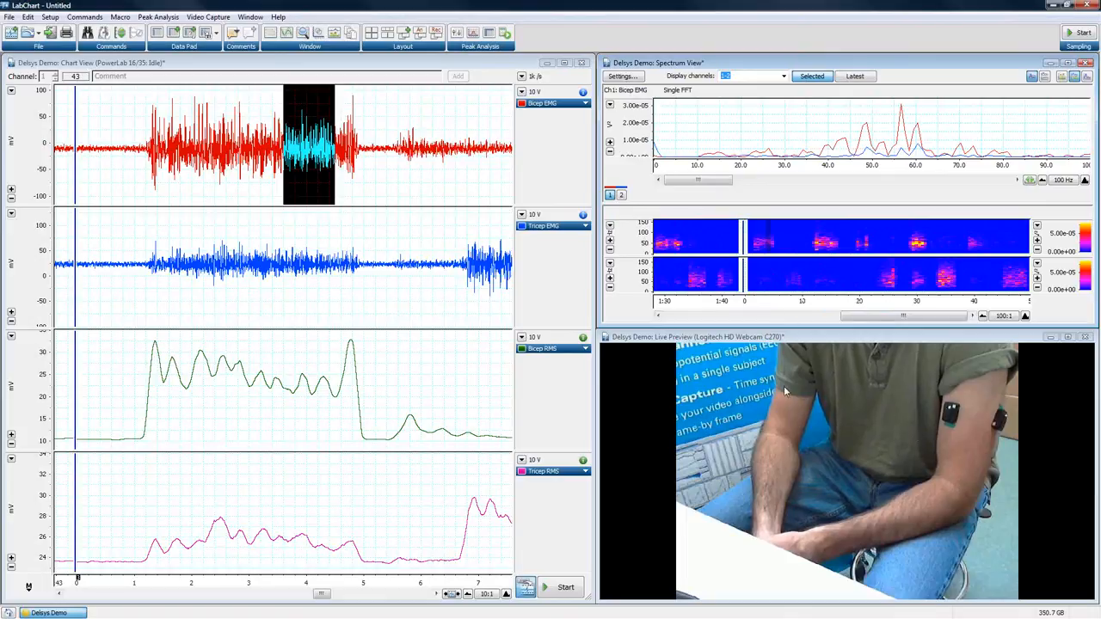
mouse_move(651, 355)
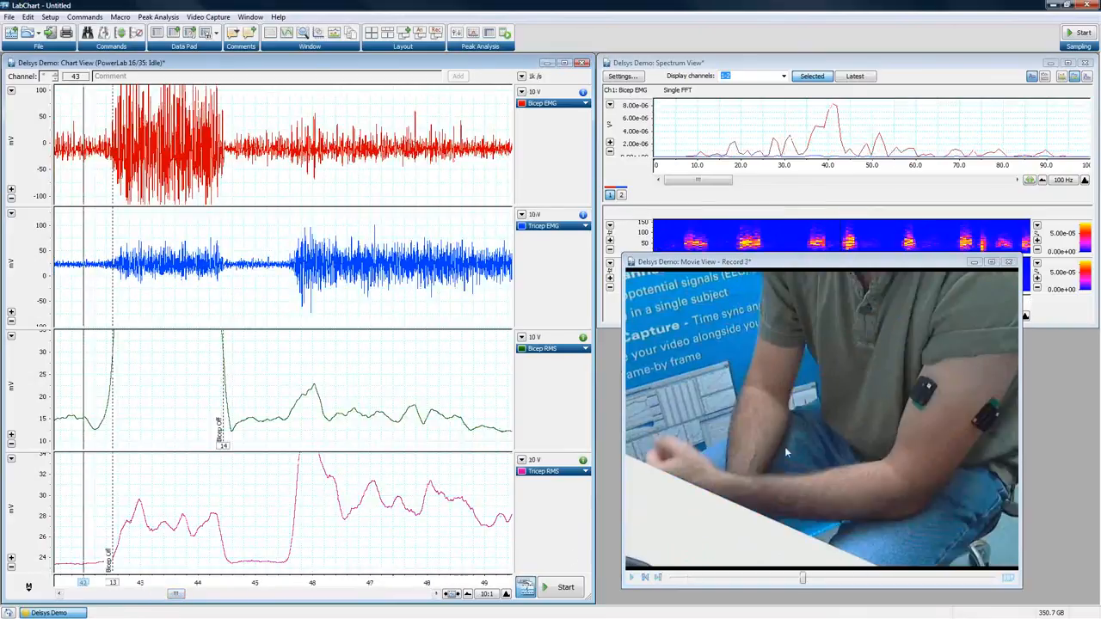
mouse_move(771, 461)
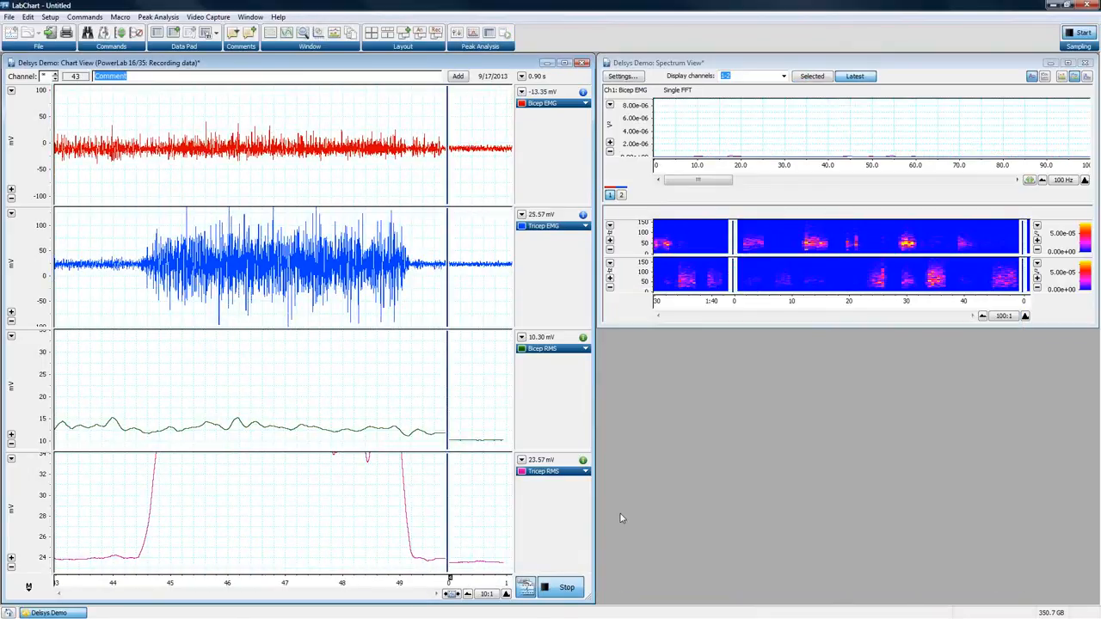
Step: Stop the recording before adding the bicep contraction's results to the Data Pad
click(568, 587)
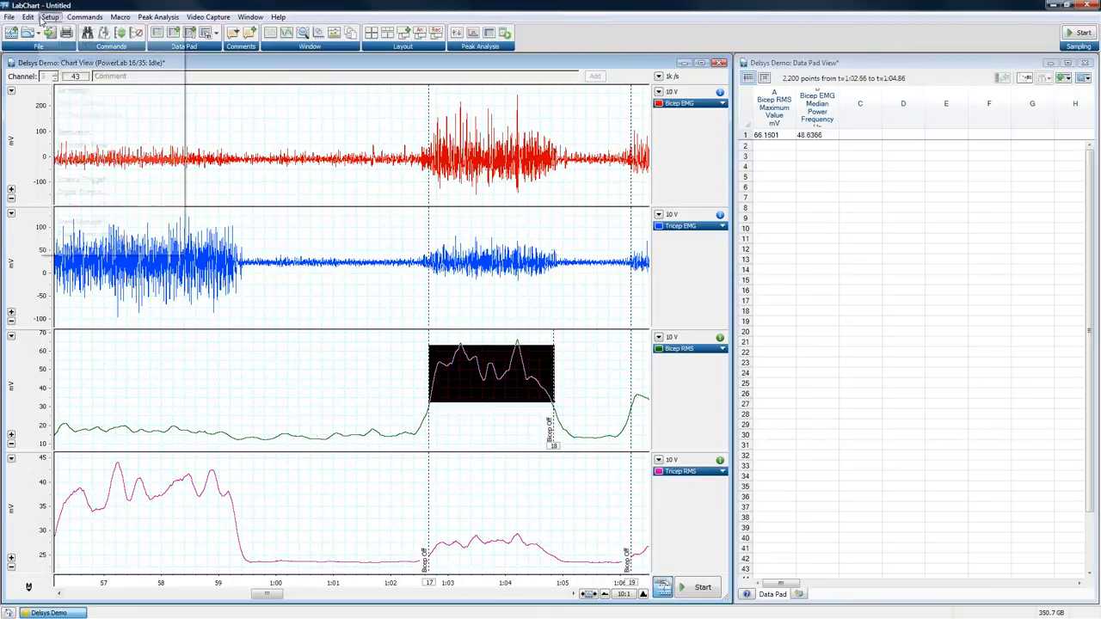
Step: Inspect the Channel 3 level event's trigger settings in Event Manager Setup and close it
click(50, 17)
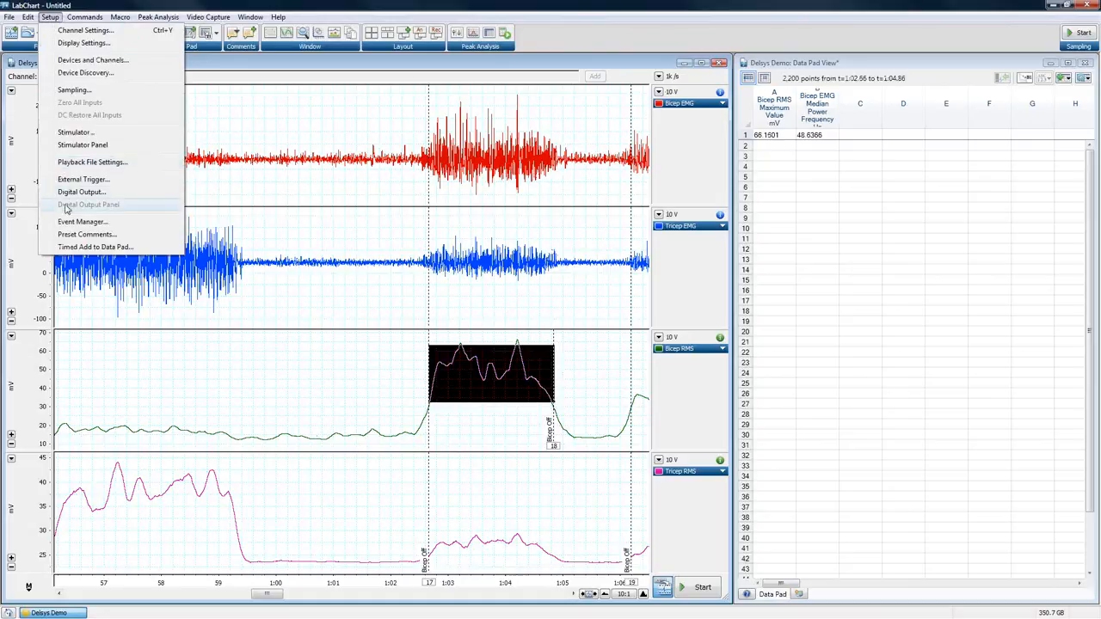
click(83, 221)
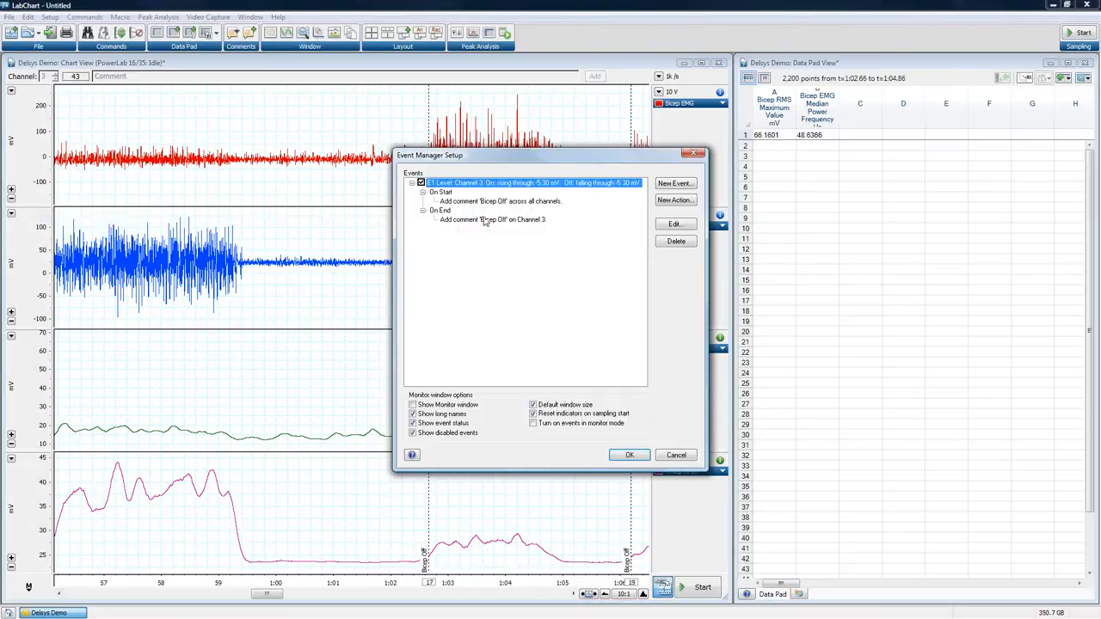
click(501, 200)
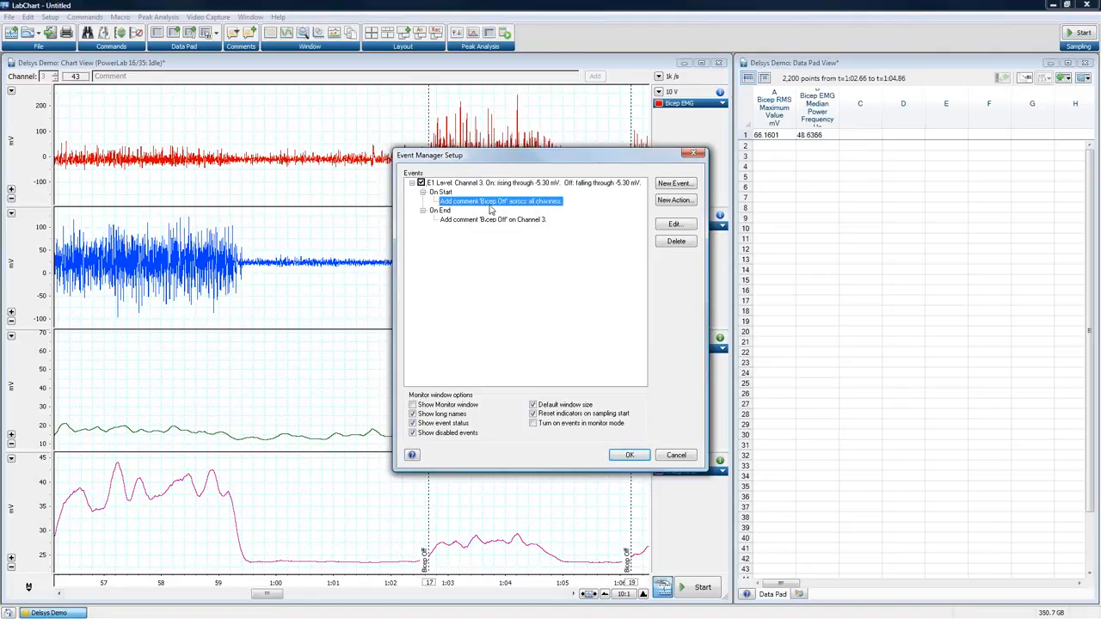
mouse_move(482, 217)
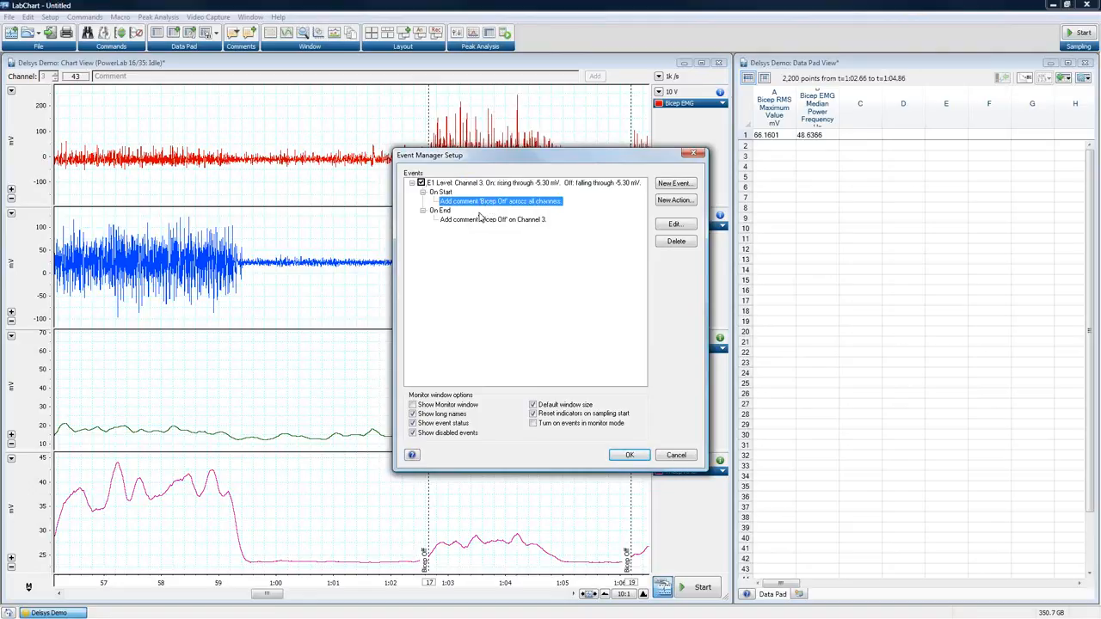
mouse_move(440, 209)
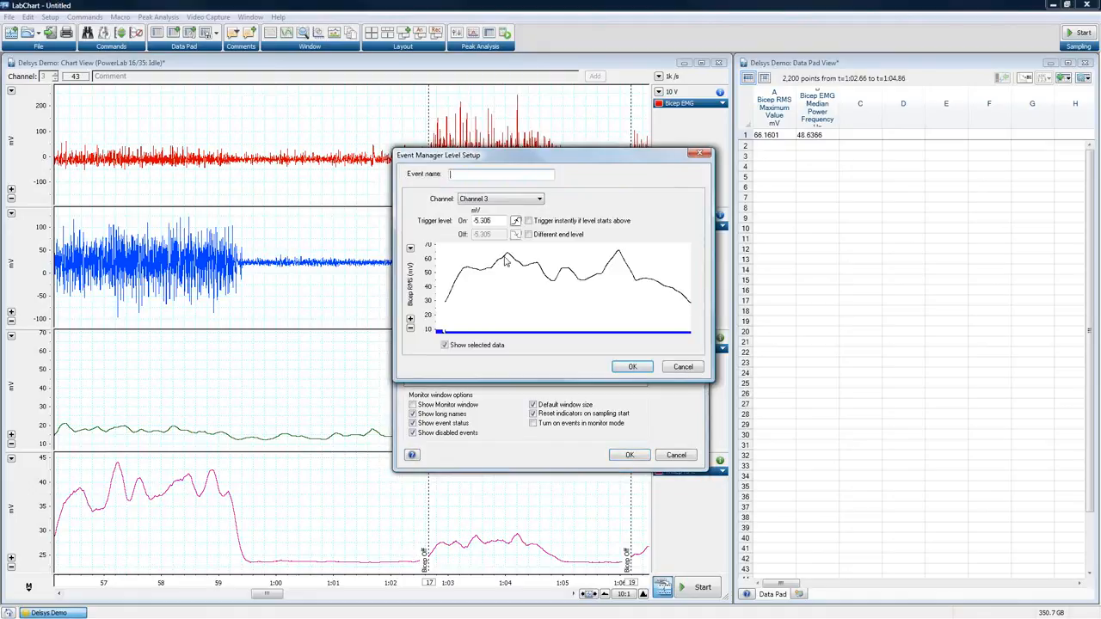
mouse_move(668, 387)
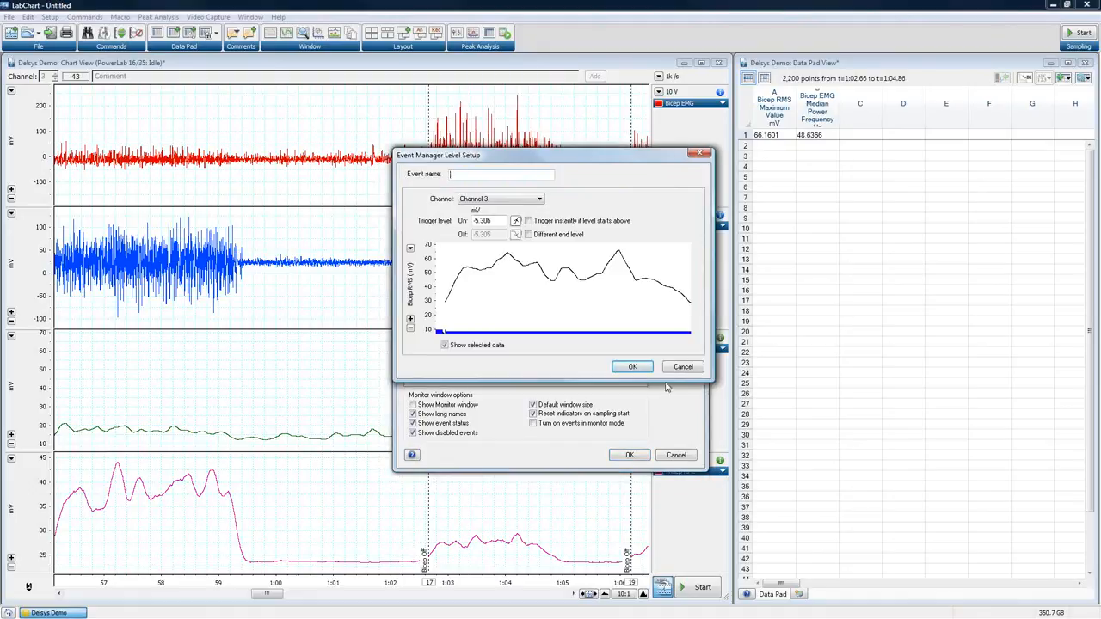
click(633, 366)
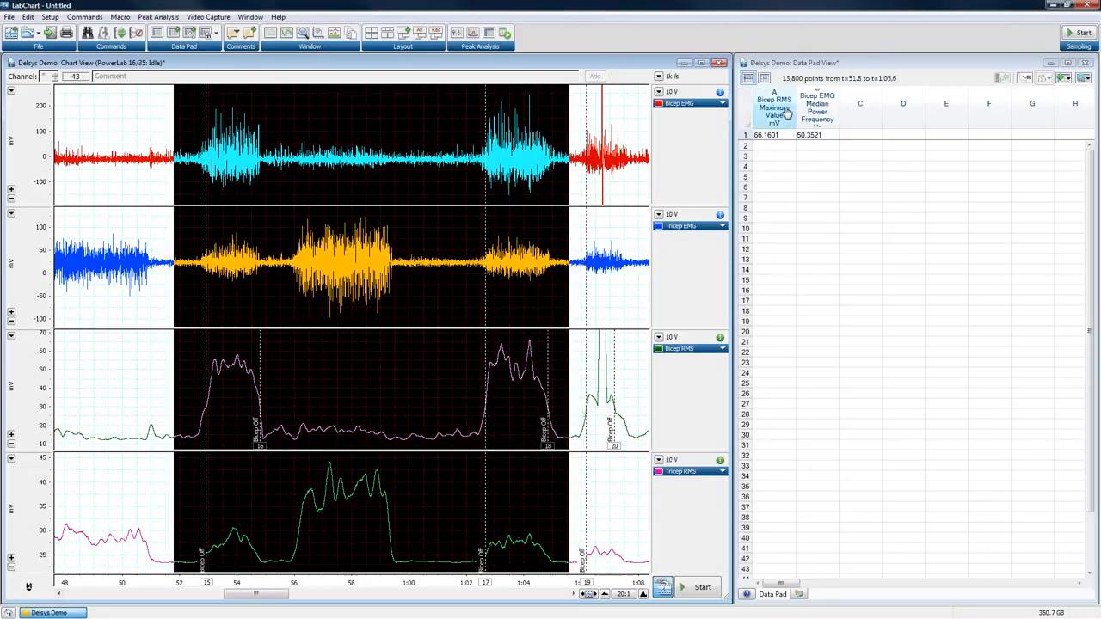
Step: Select the span covering both bicep contractions, updating the median frequency to 50.3521
click(816, 107)
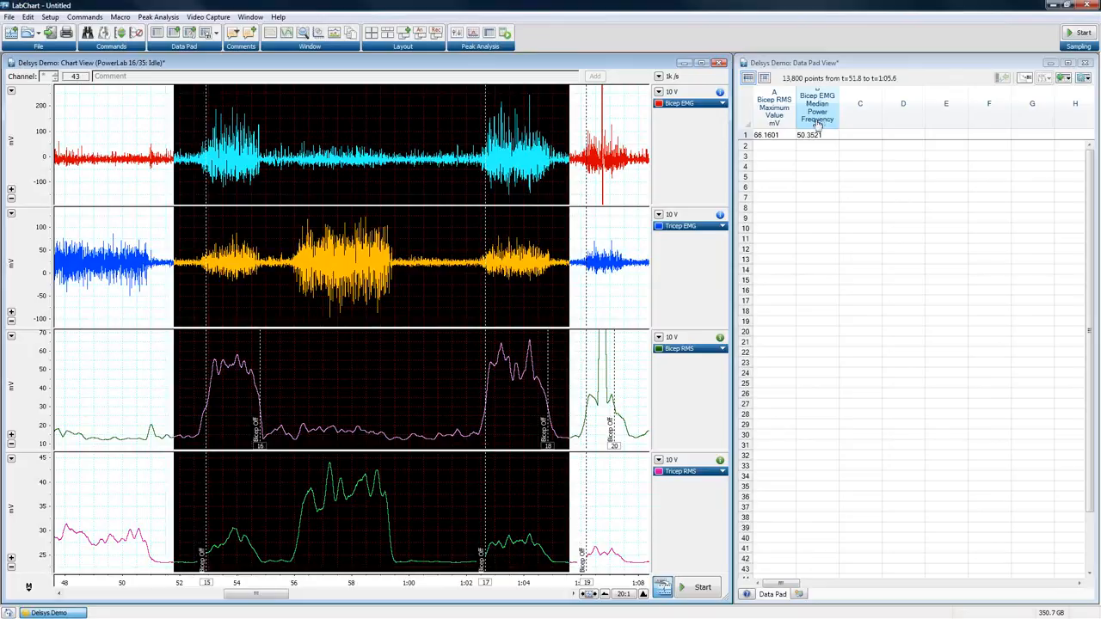
Step: Set Multiple Add to Data Pad to find sections using comments rather than time
click(84, 17)
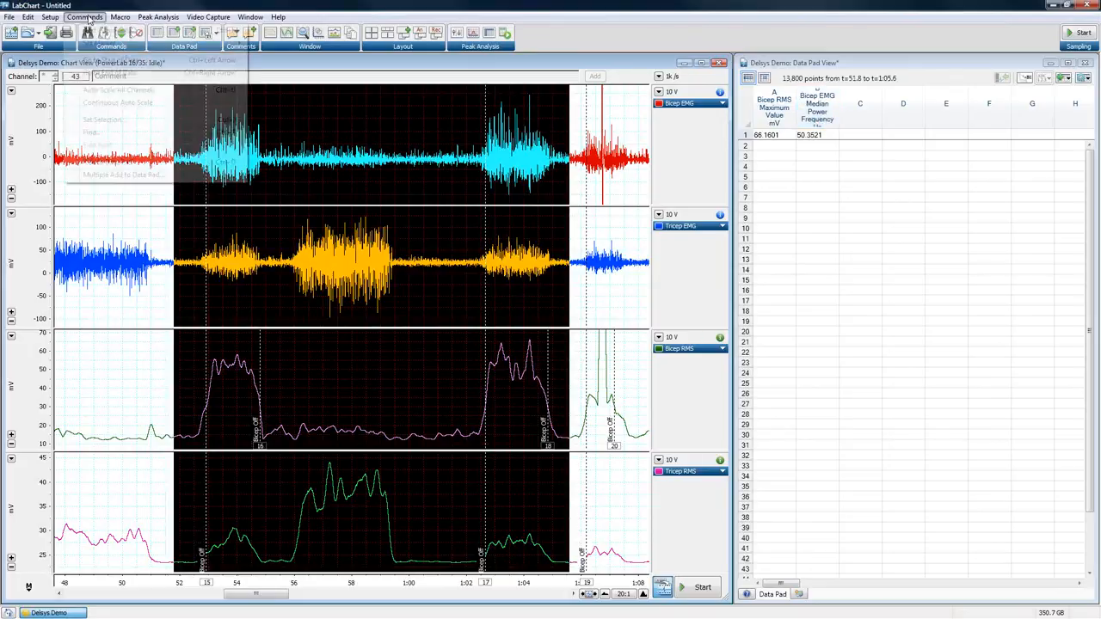
click(85, 17)
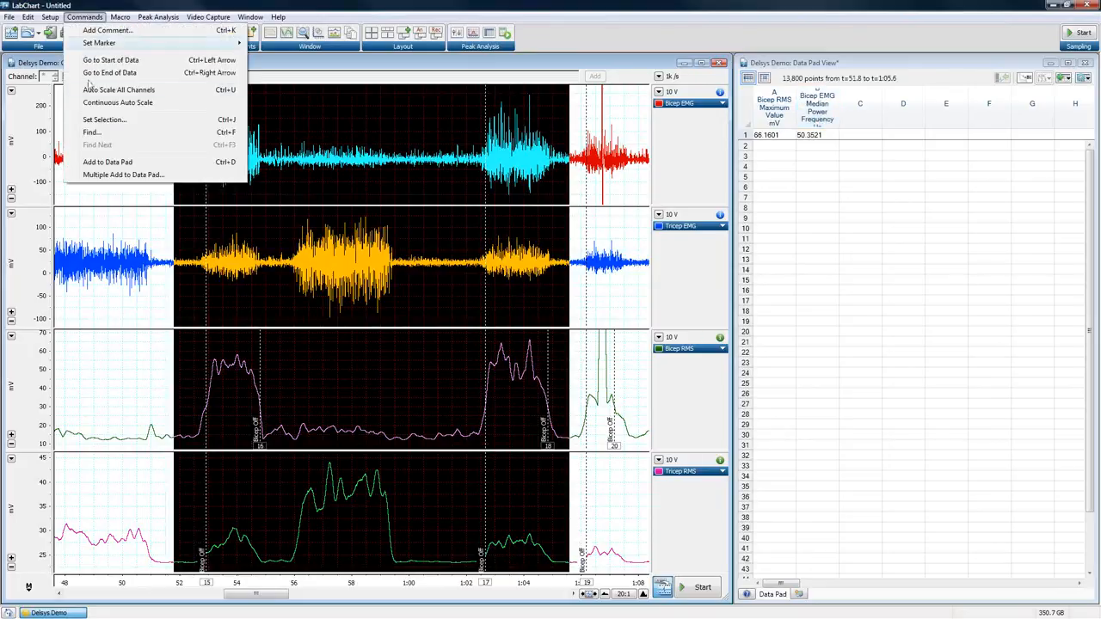
click(123, 175)
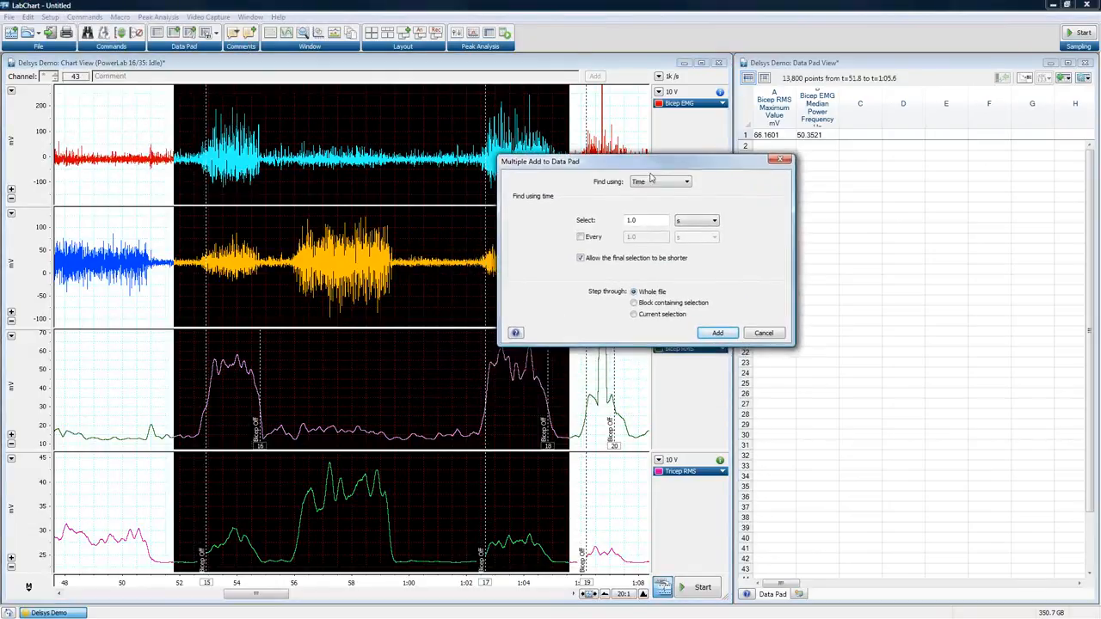
click(686, 183)
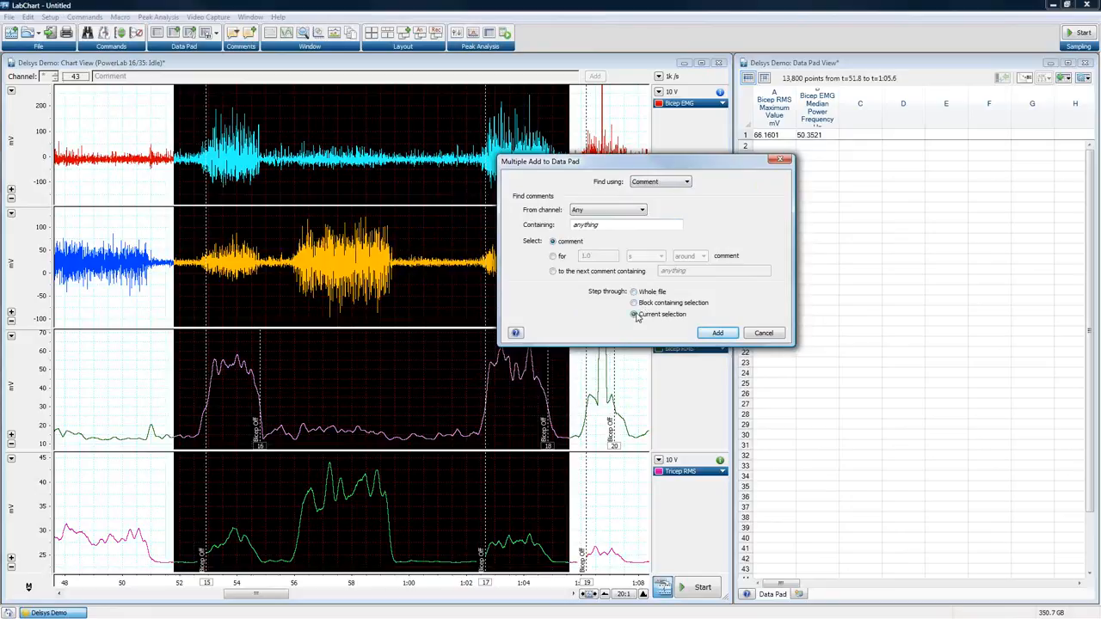
Step: Search comments containing 'b', extend to the next 'Bi' comment, and add all sections
click(623, 224)
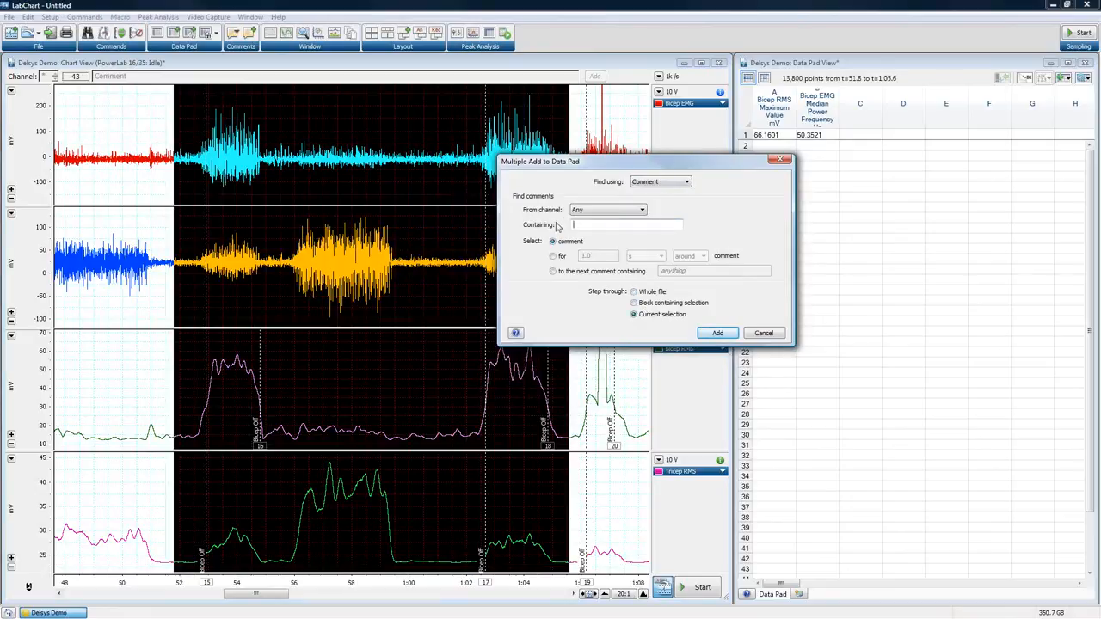
text(bicep)
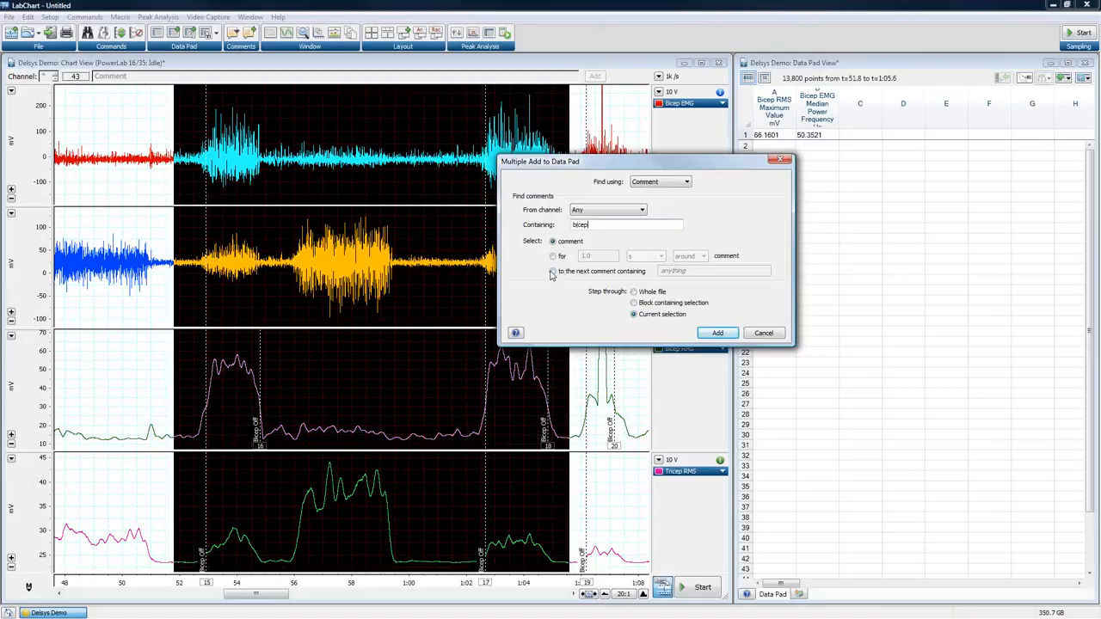
click(554, 272)
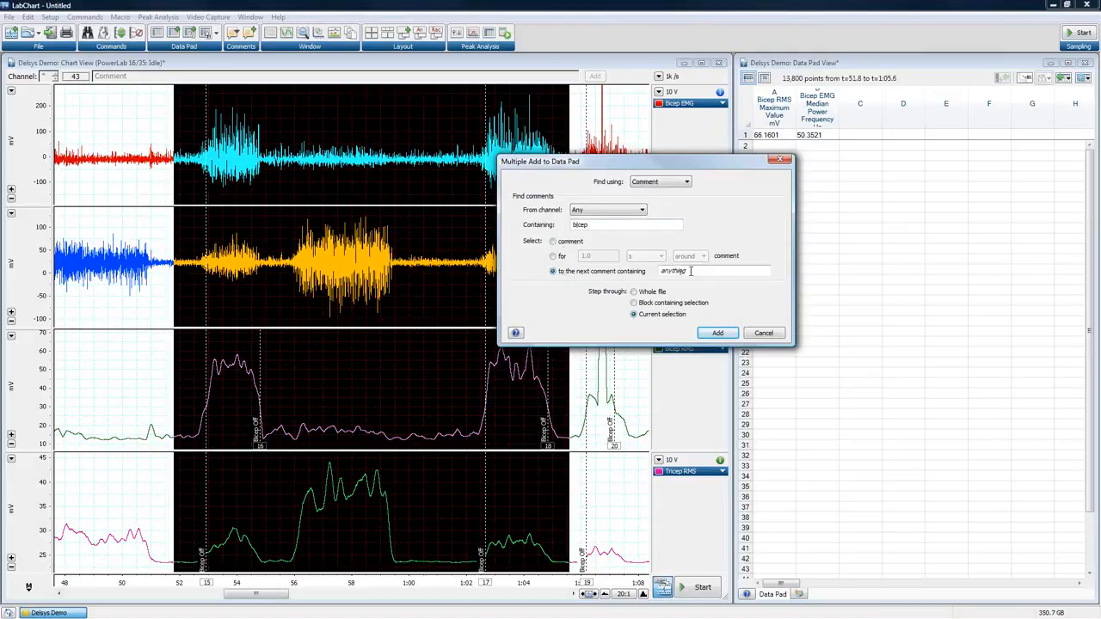
text(Bicep)
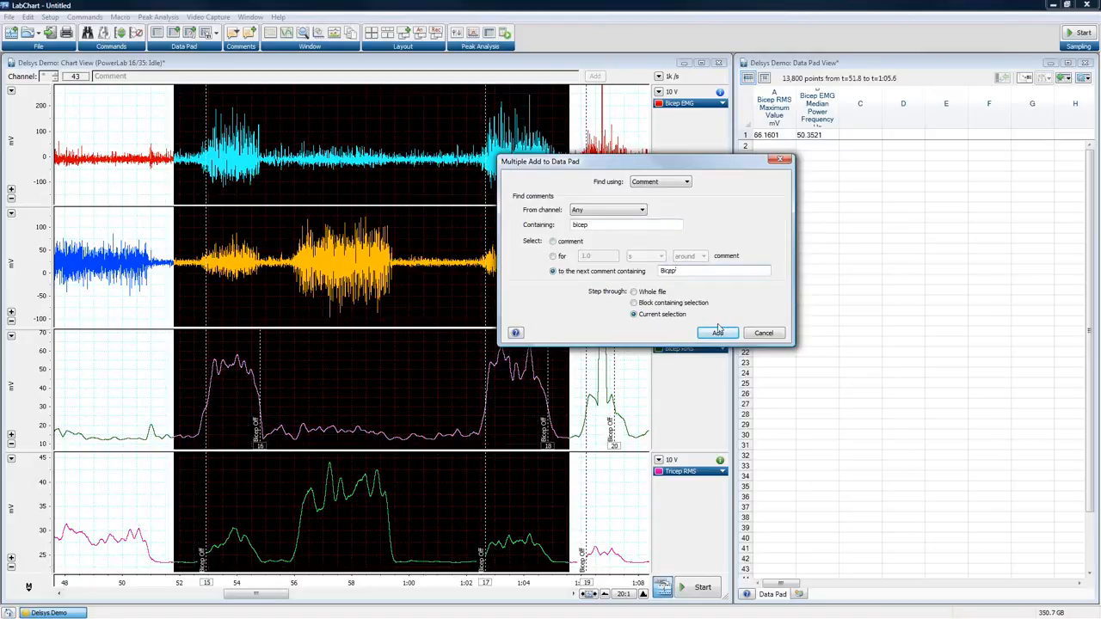
click(720, 334)
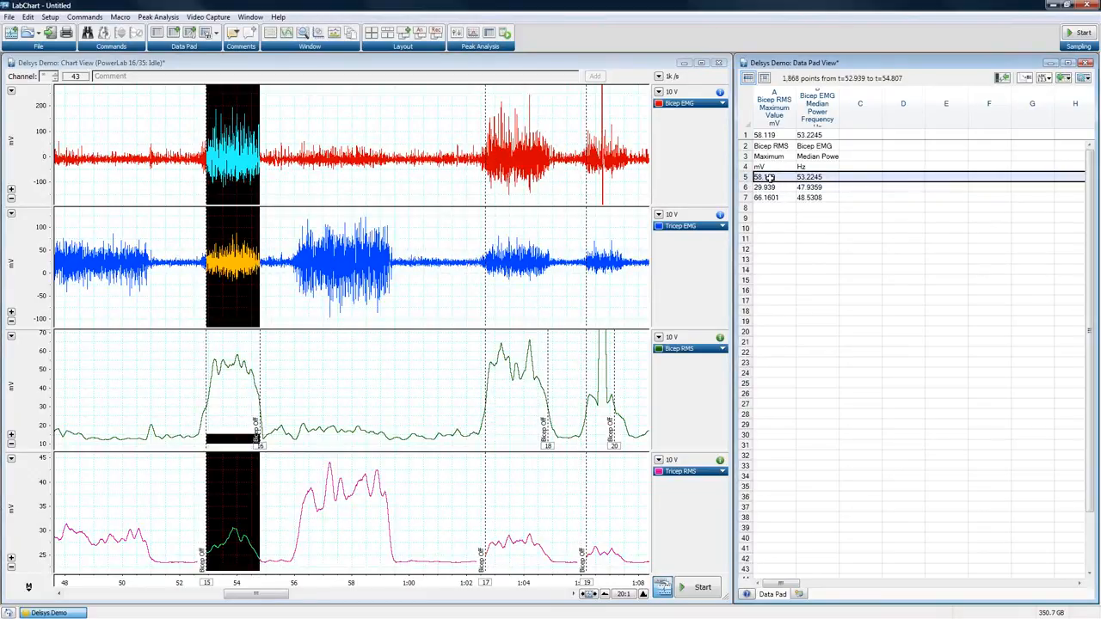
click(766, 186)
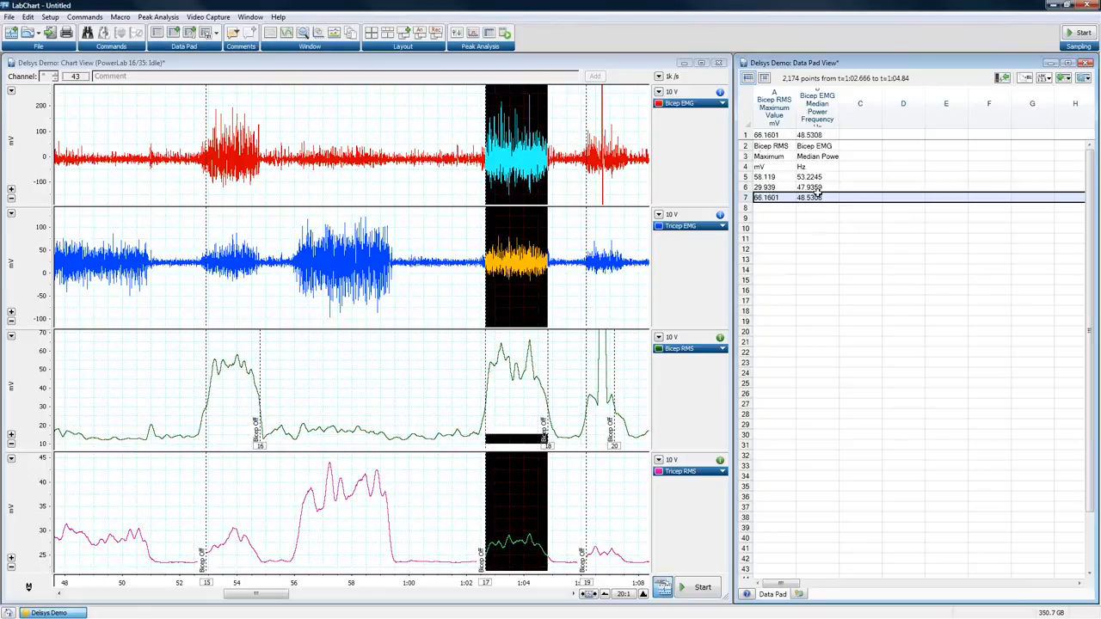
mouse_move(812, 179)
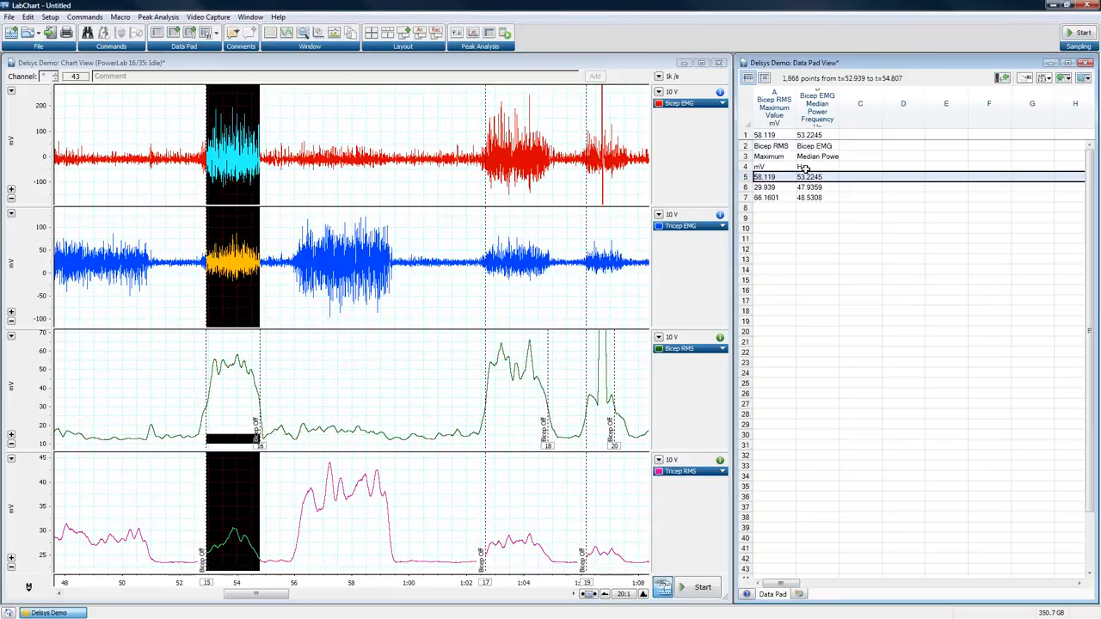
mouse_move(407, 76)
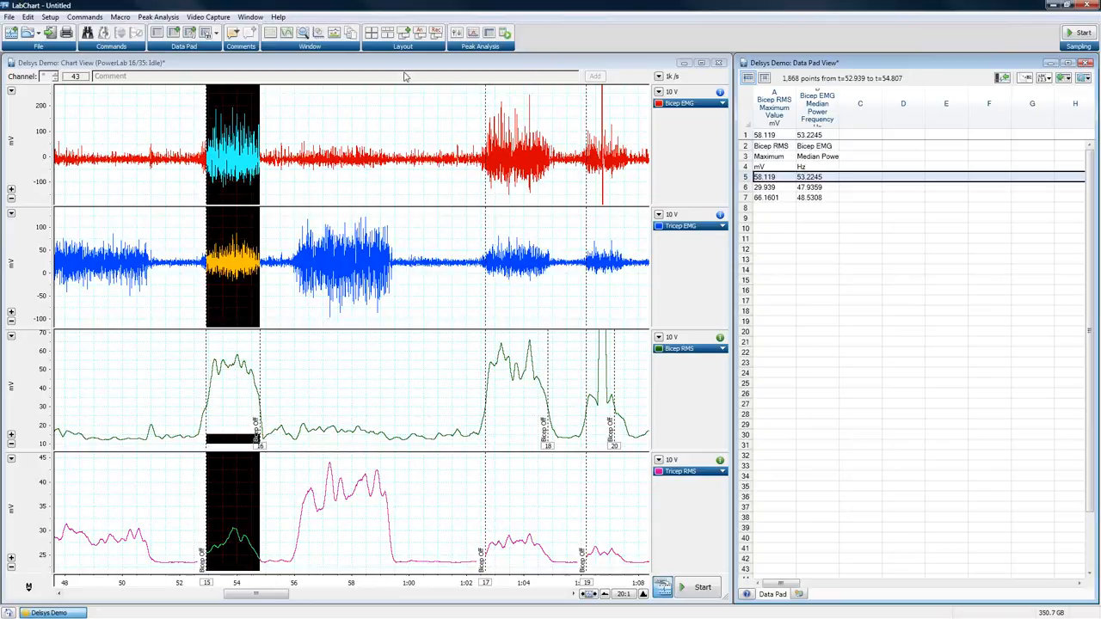
mouse_move(418, 89)
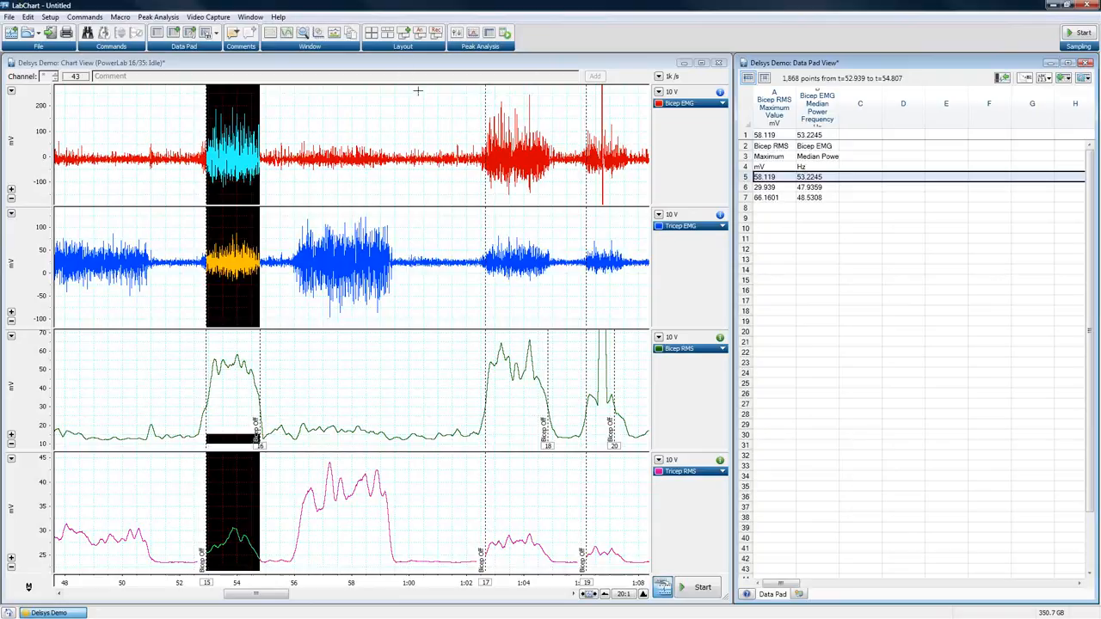
mouse_move(459, 111)
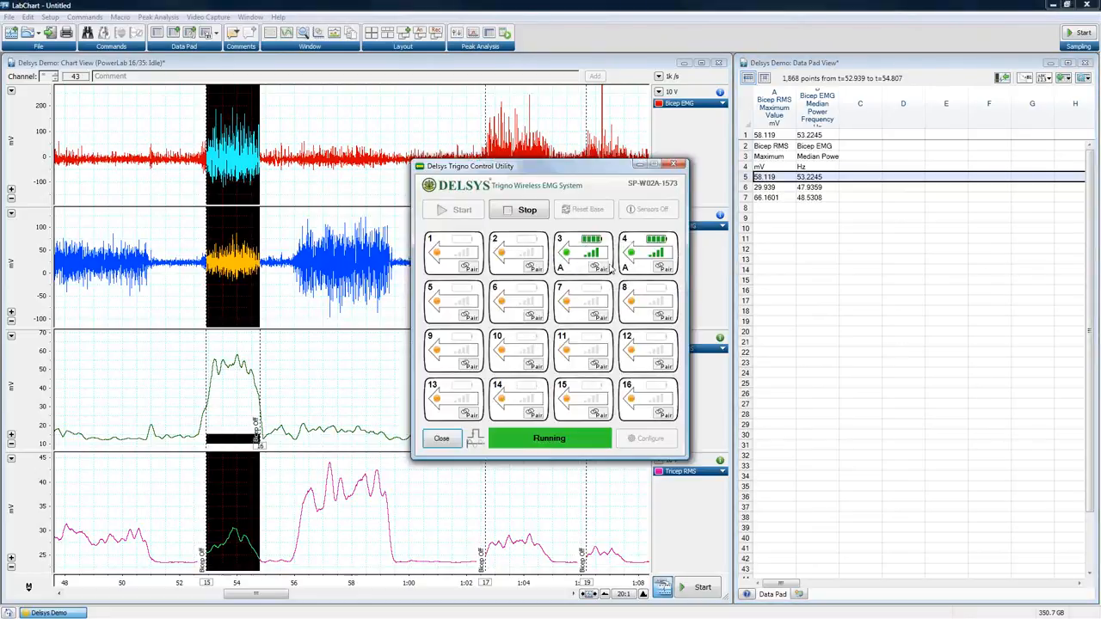
mouse_move(657, 249)
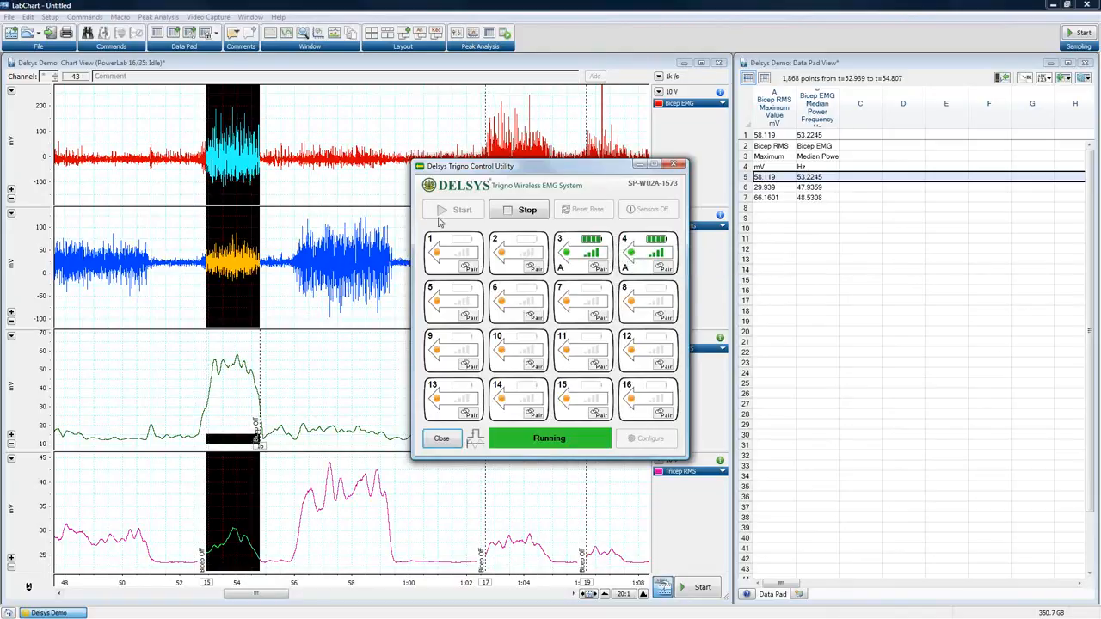
mouse_move(685, 118)
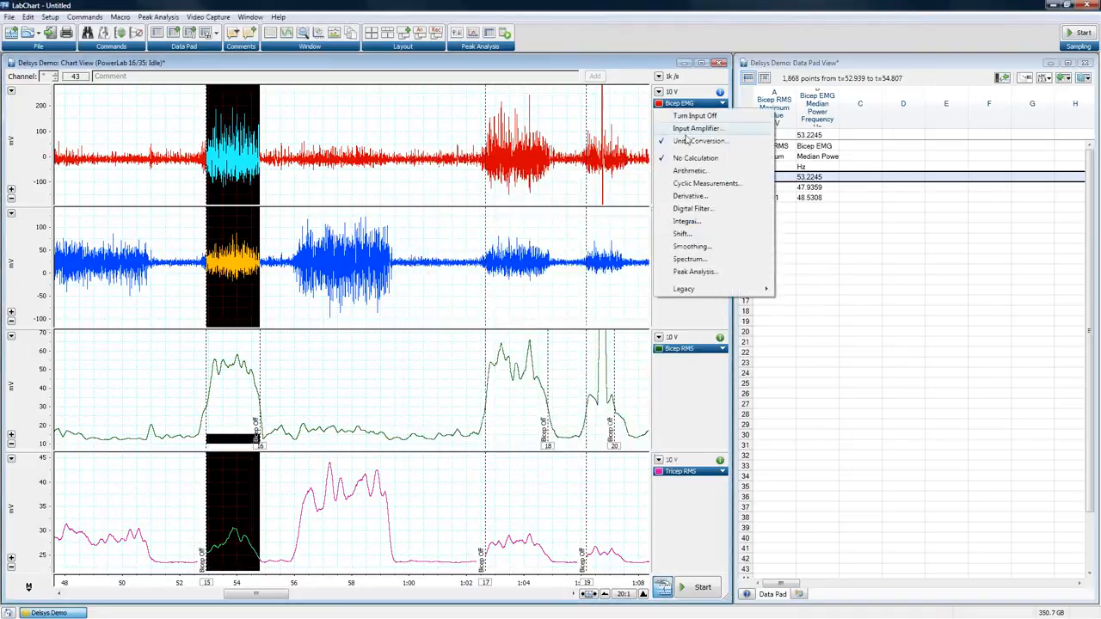
Step: Review and close Bicep EMG's Units Conversion settings, then bring up Bicep RMS channel options
click(700, 141)
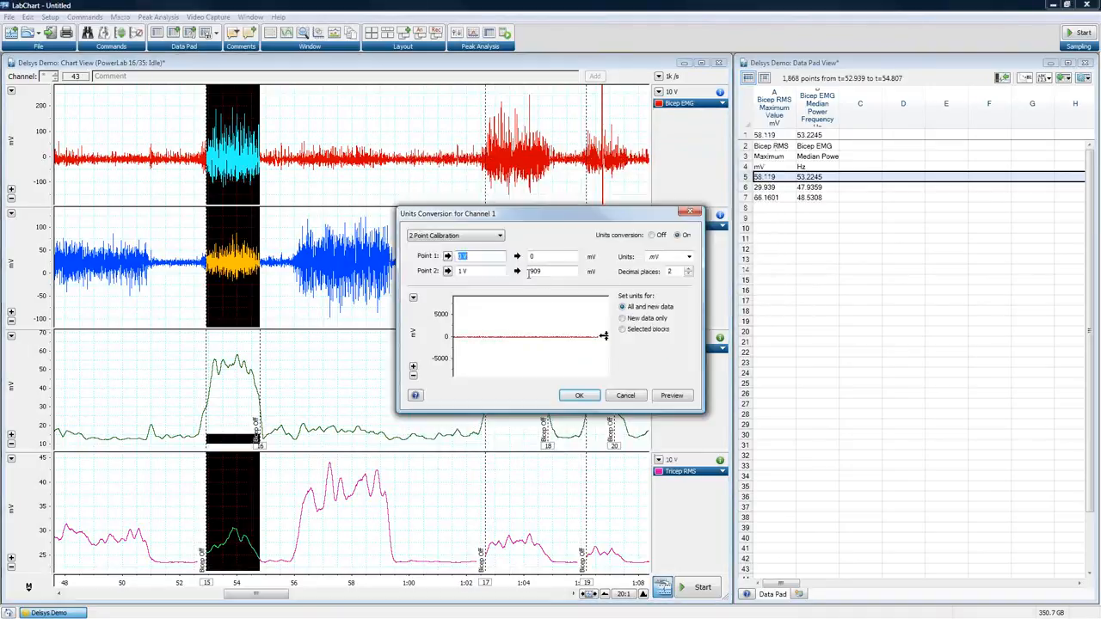
click(578, 394)
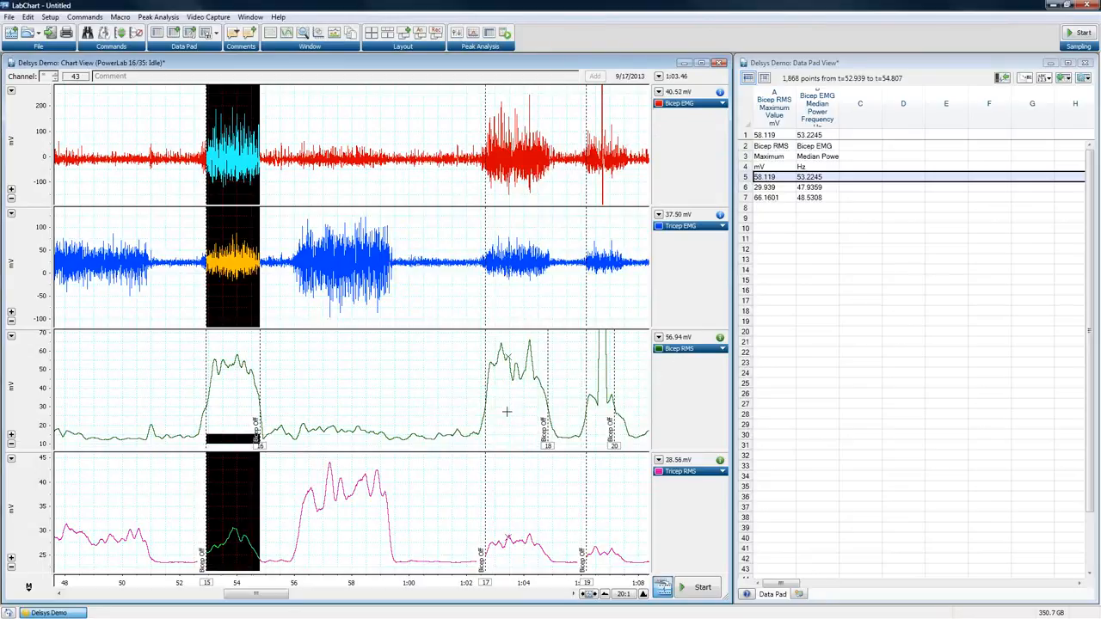
click(721, 347)
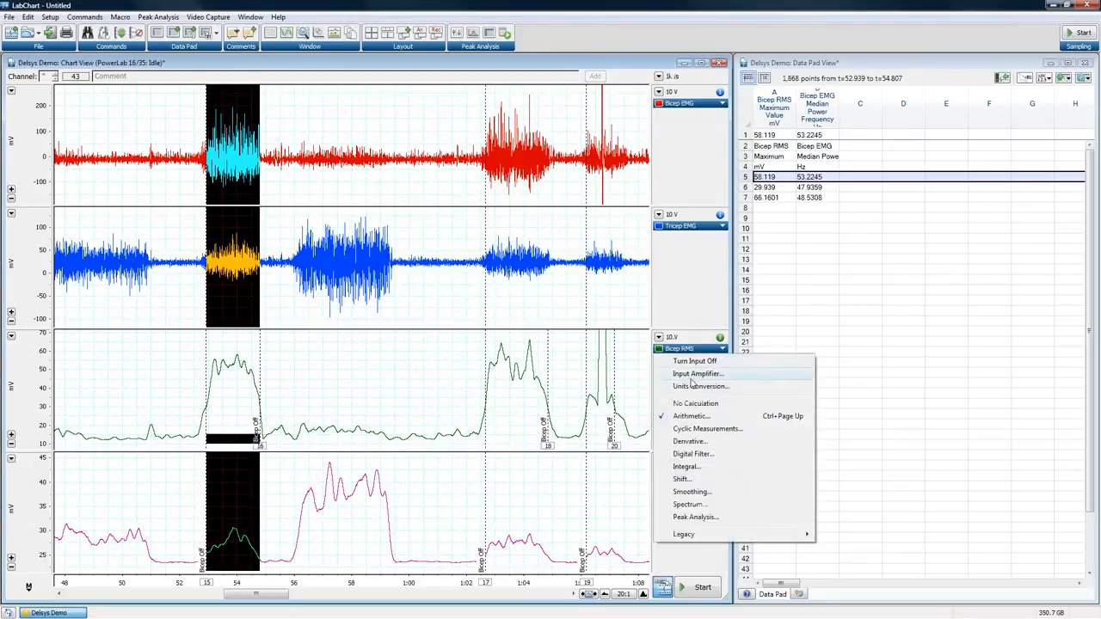
Step: Inspect the Bicep RMS Arithmetic formula with a widened preview of the burst, then dismiss it
click(691, 415)
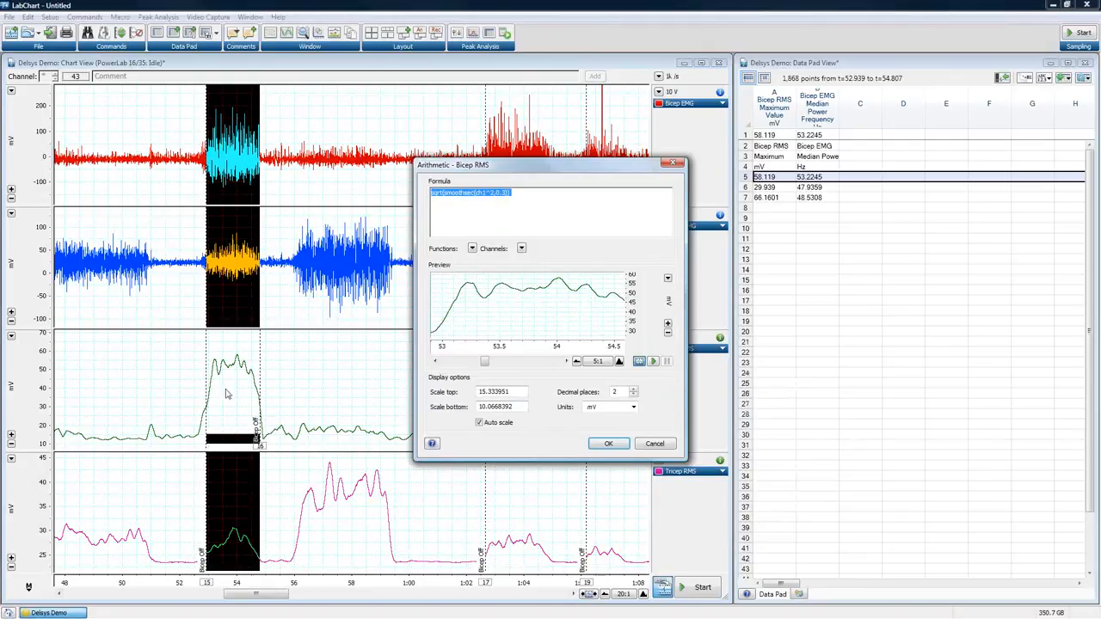
click(576, 361)
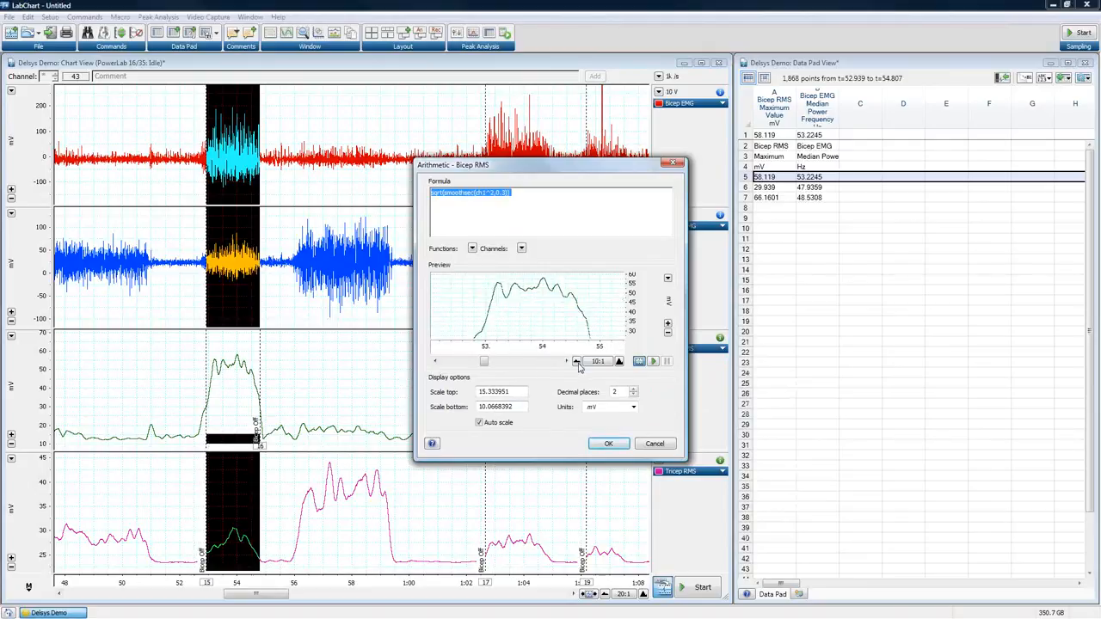
click(609, 444)
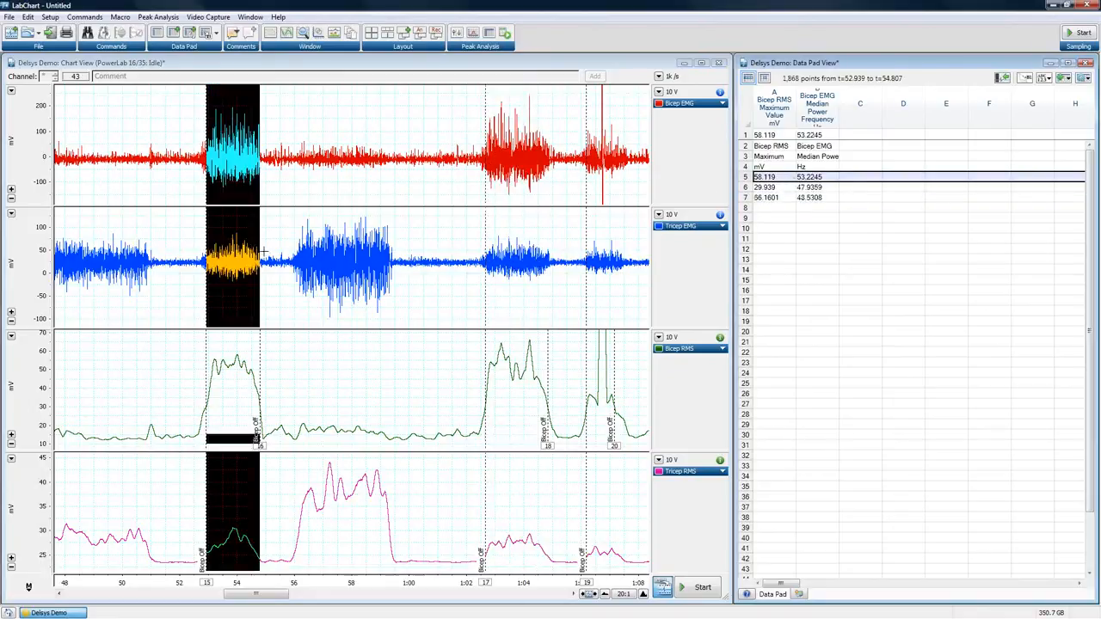
mouse_move(478, 350)
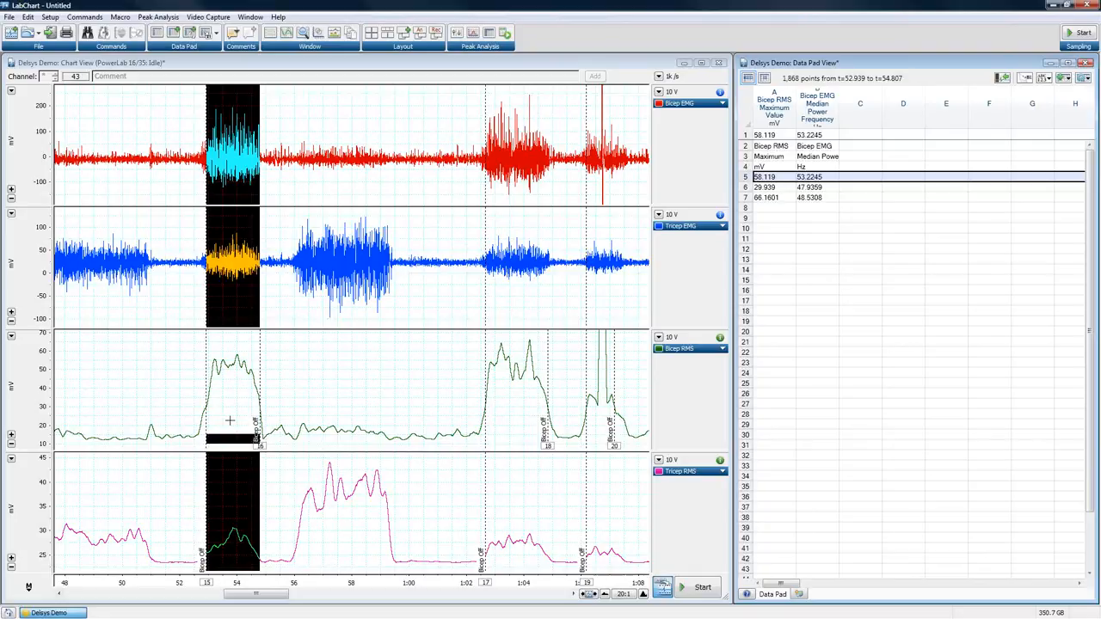
mouse_move(231, 420)
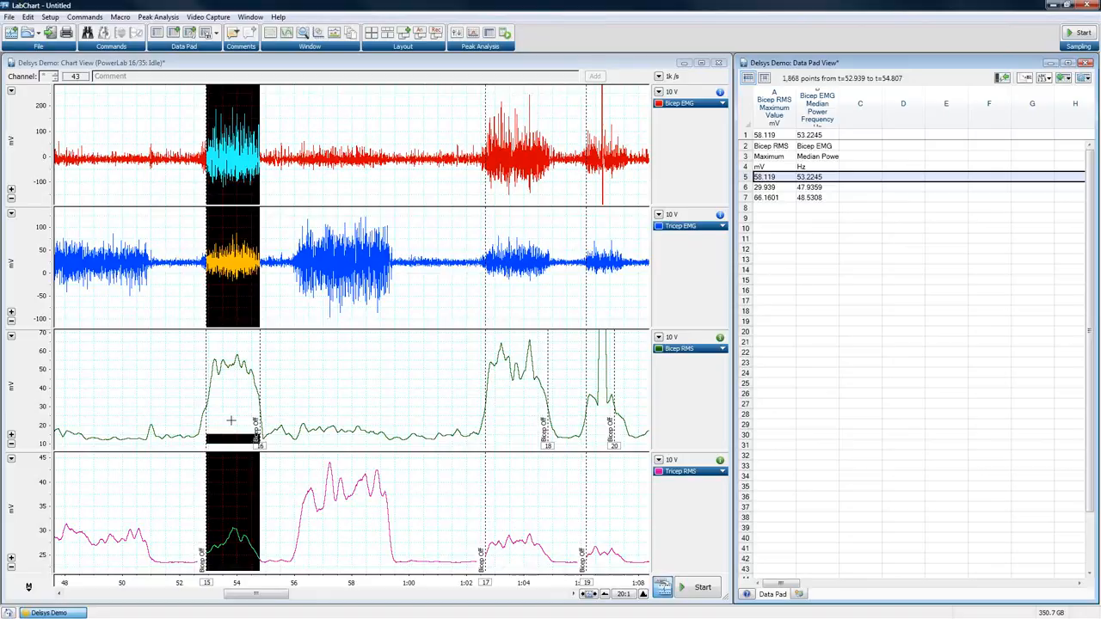
mouse_move(517, 382)
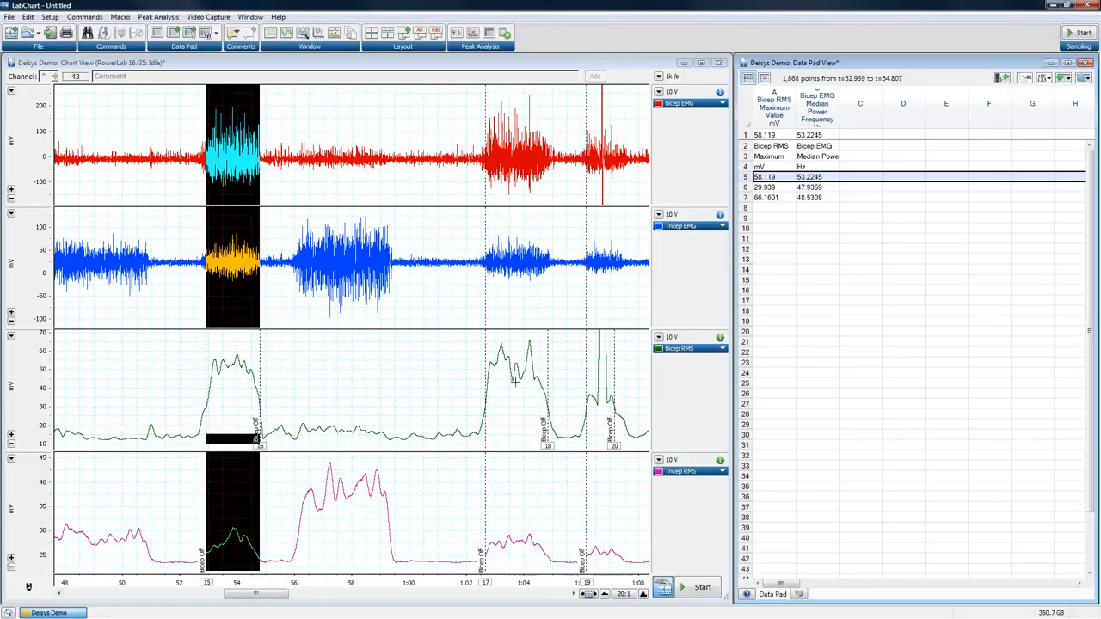
mouse_move(517, 382)
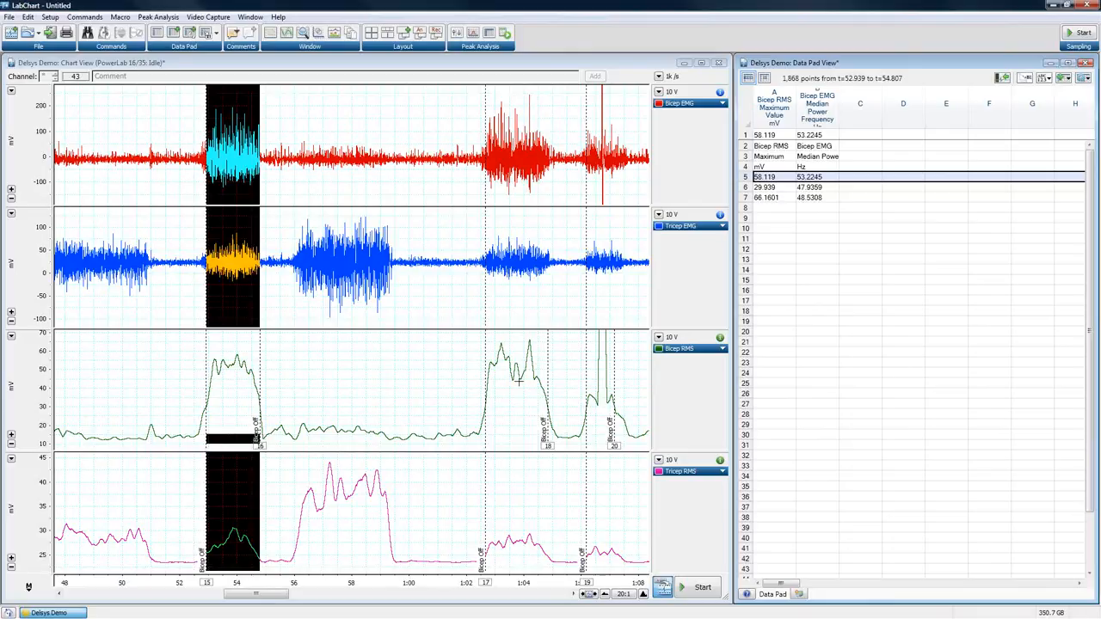
mouse_move(1040, 355)
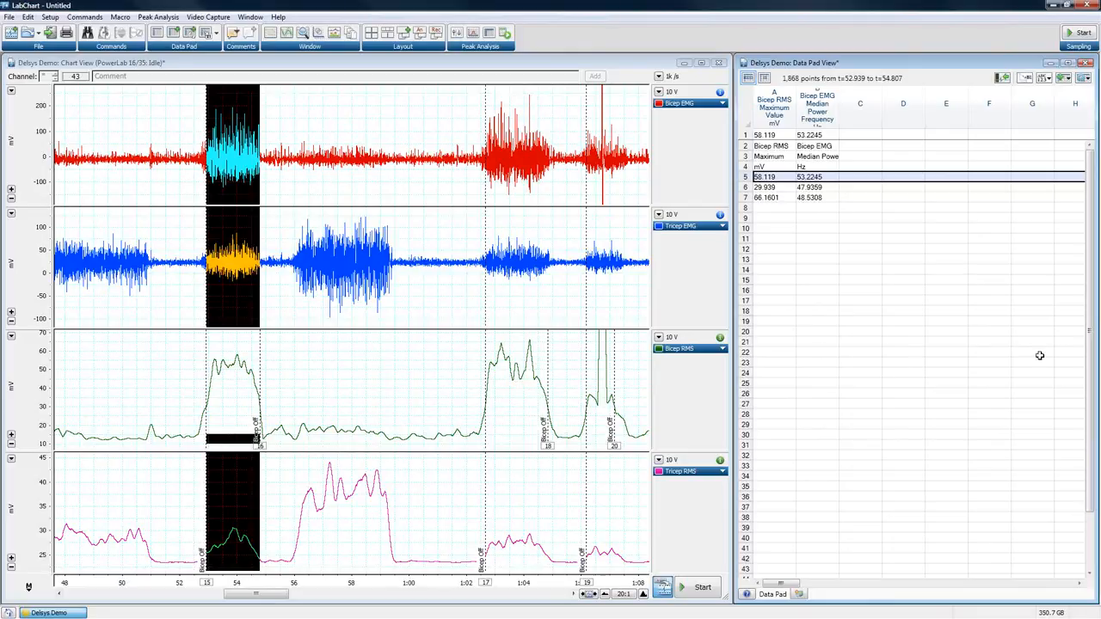